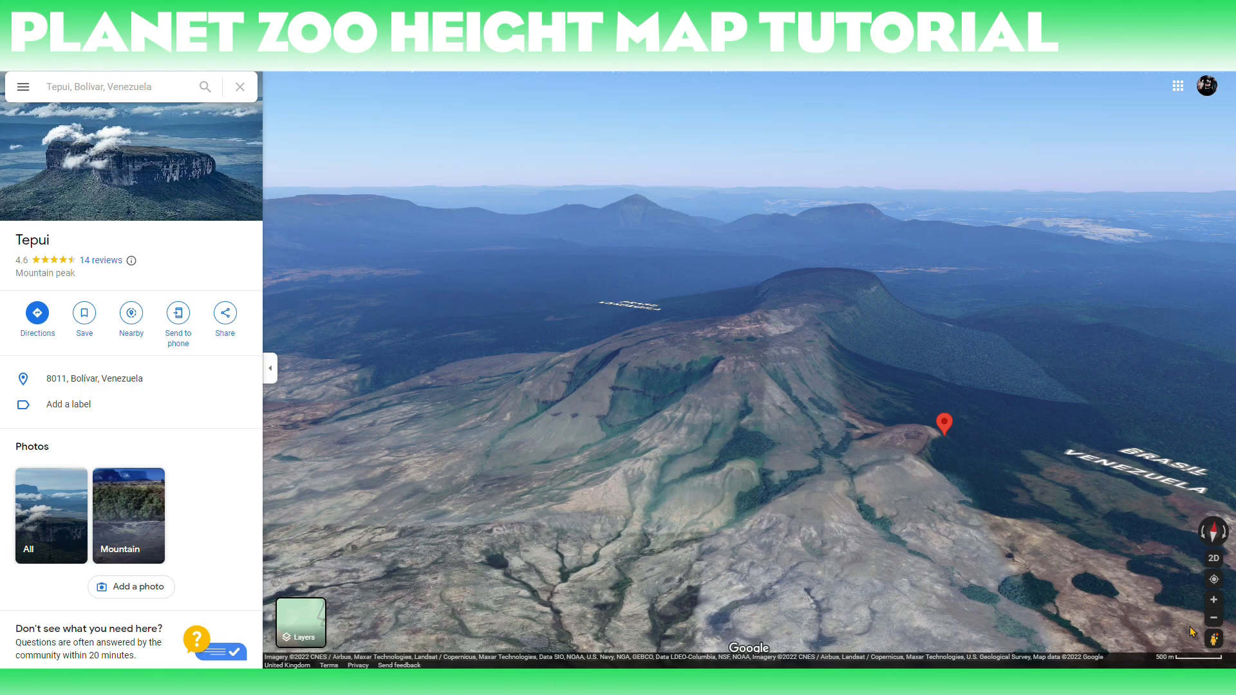
Step: Switch Google Maps to the flat 2D view and zoom out to the border region around the Tepui
left_click(1215, 559)
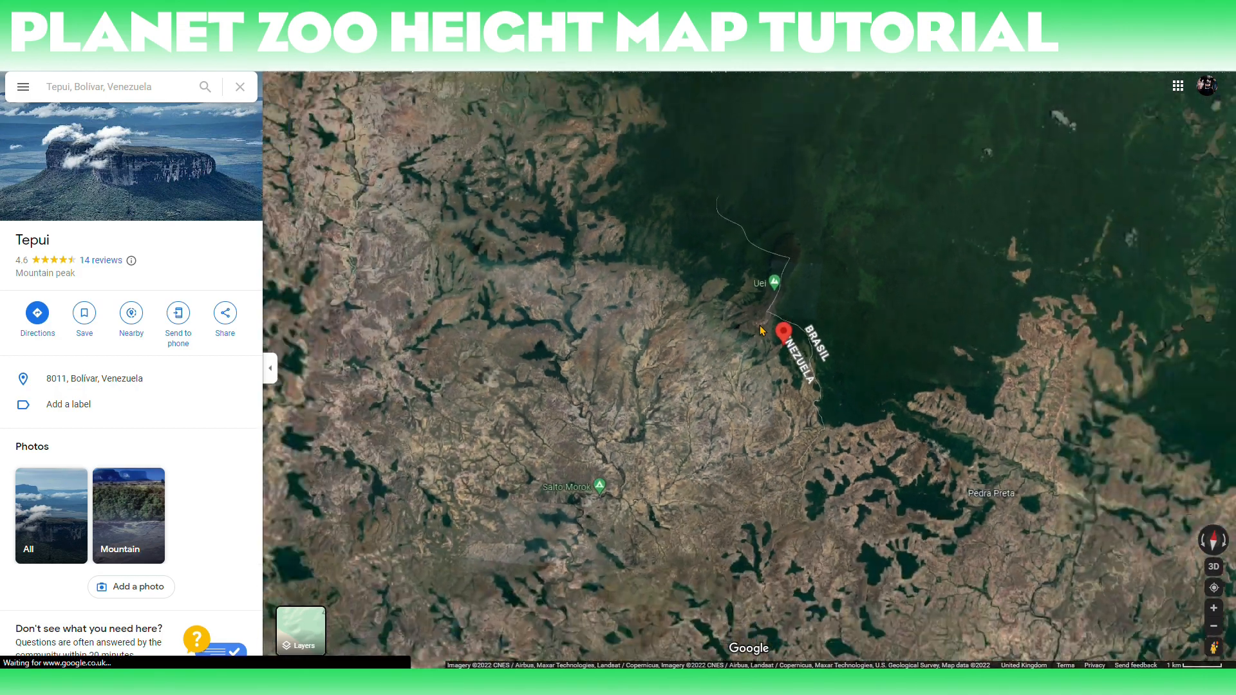
scroll("down", 3)
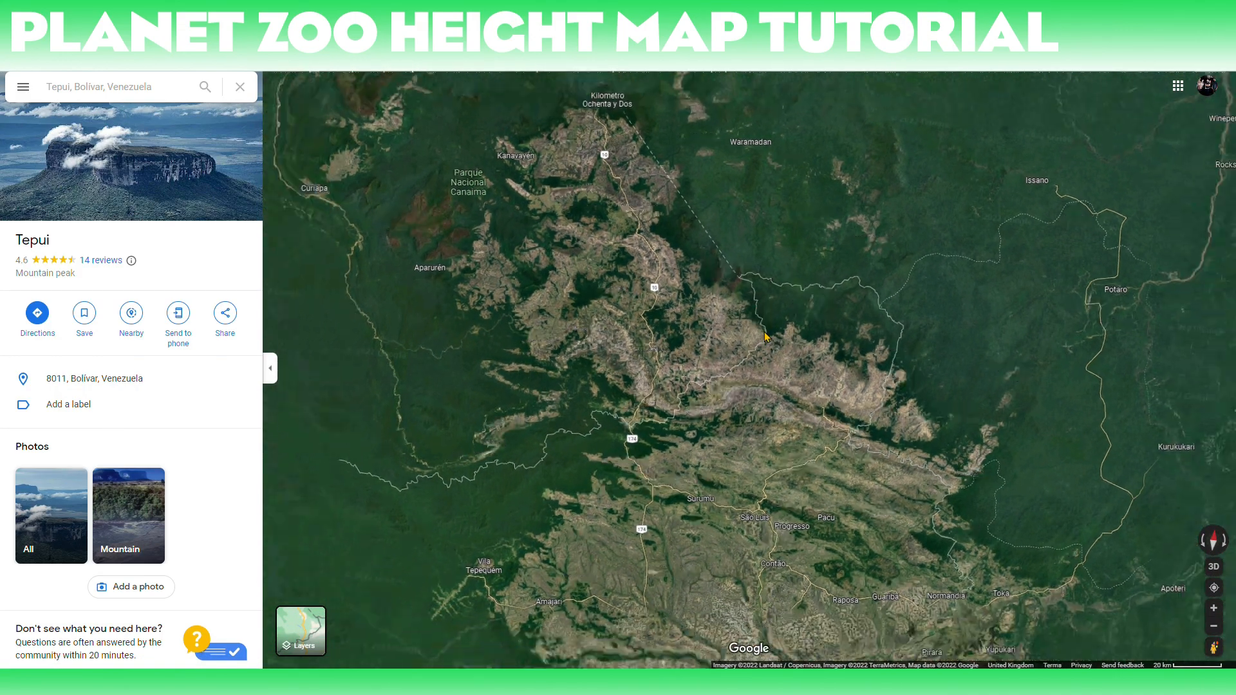
scroll("down", 3)
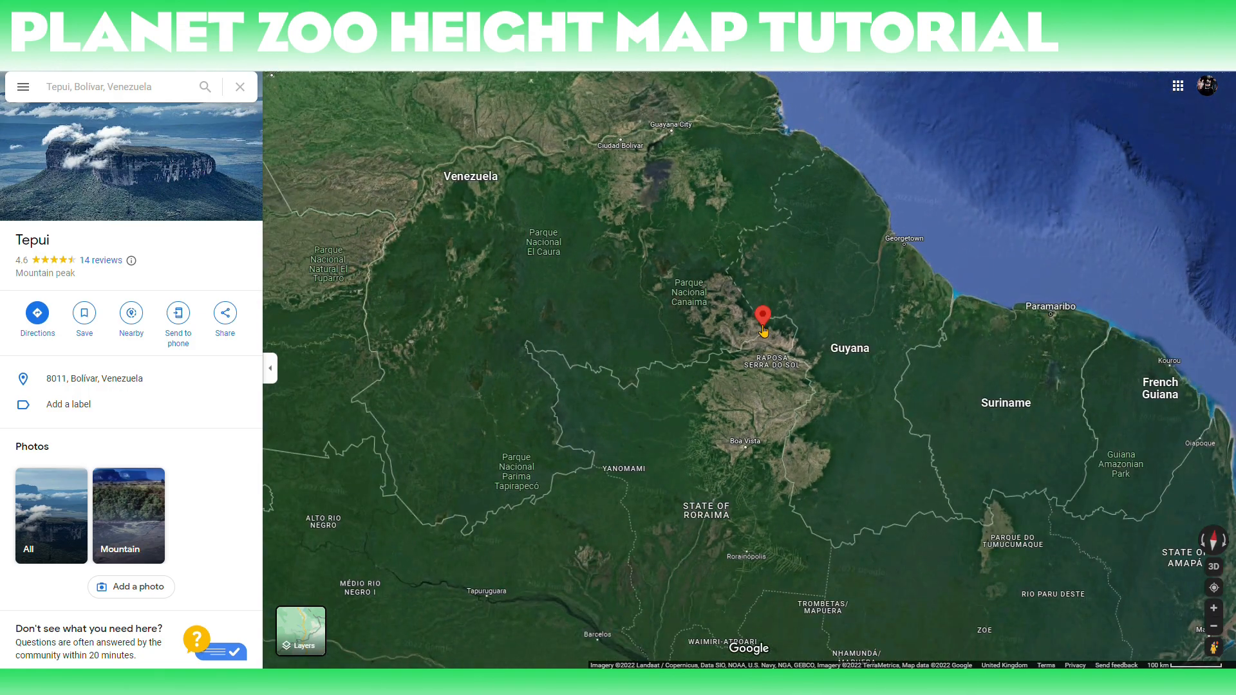
scroll("down", 3)
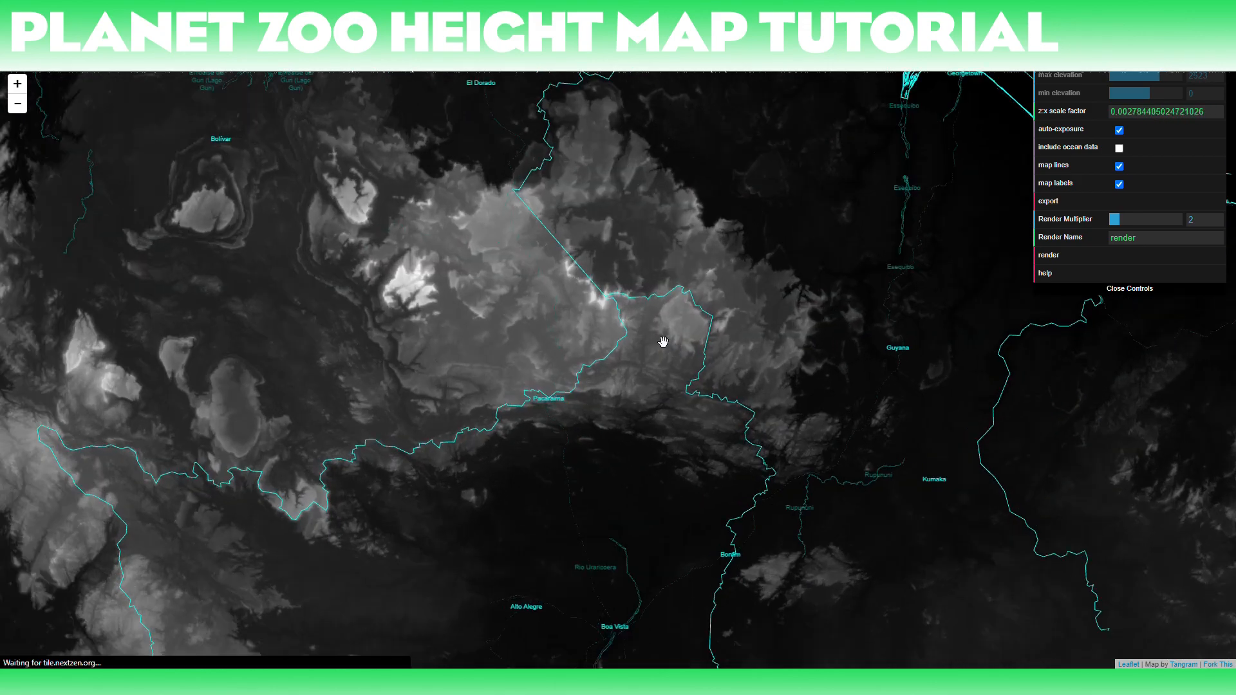
Step: Zoom the heightmap onto the tepui and hide map lines and place-name labels
scroll("up", 3)
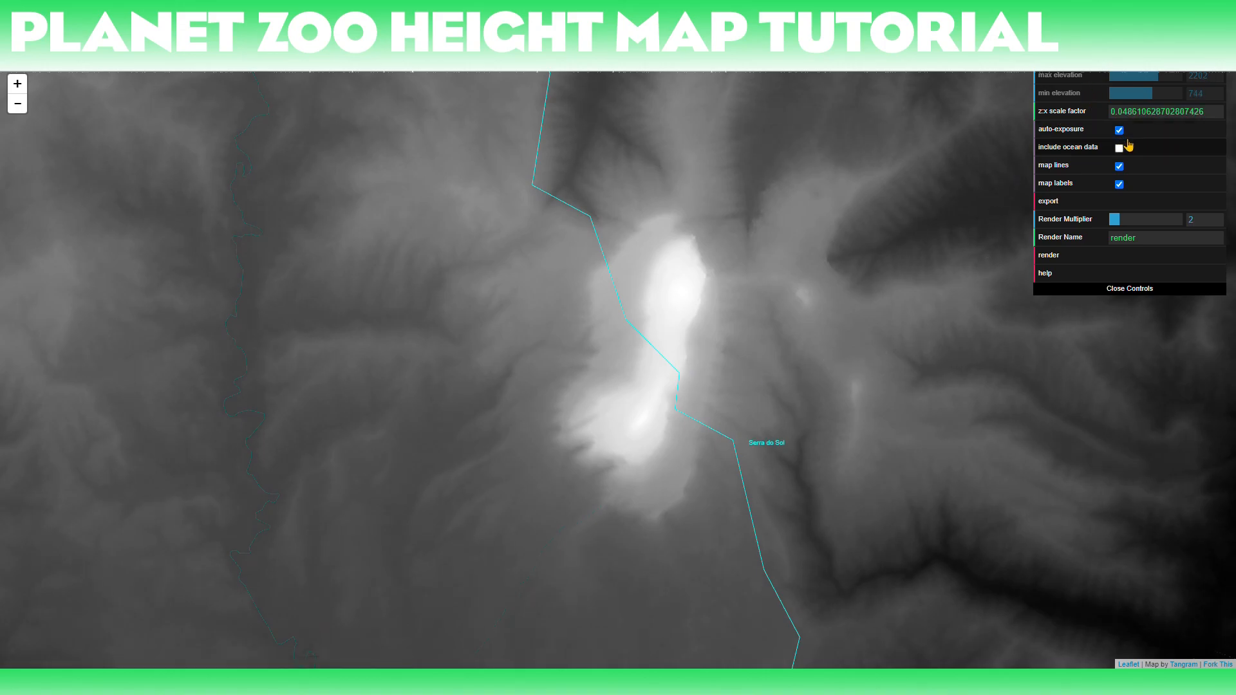
left_click(1118, 166)
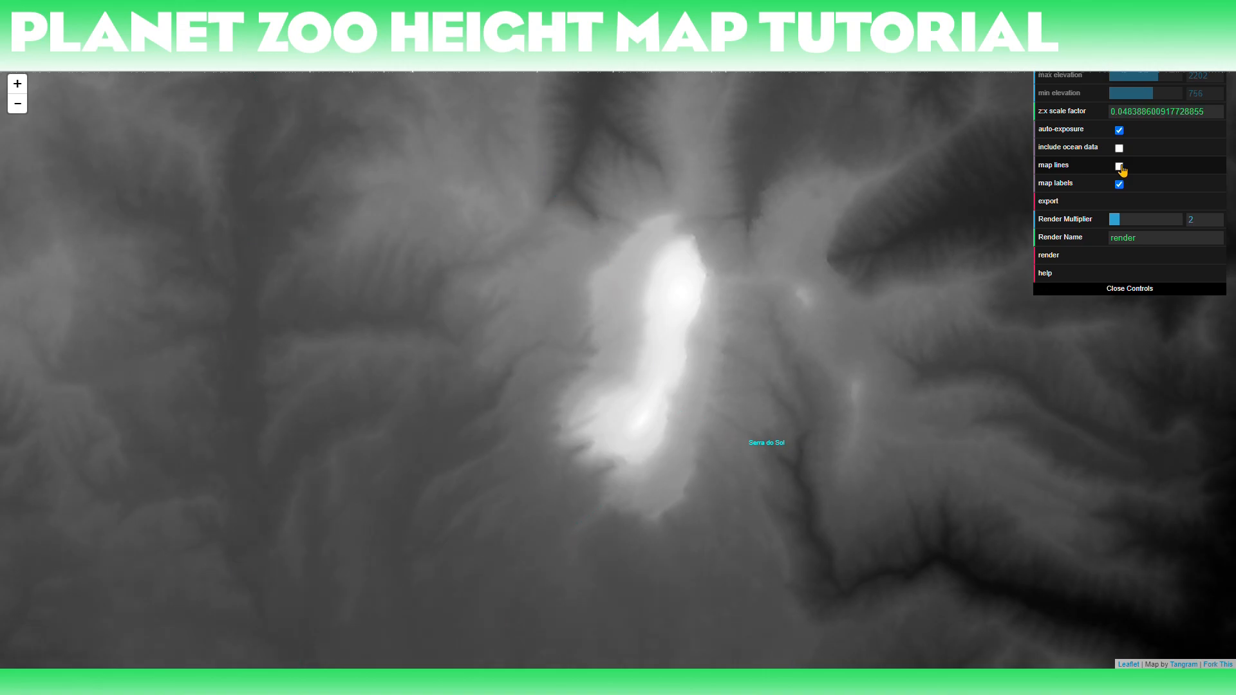
left_click(1118, 183)
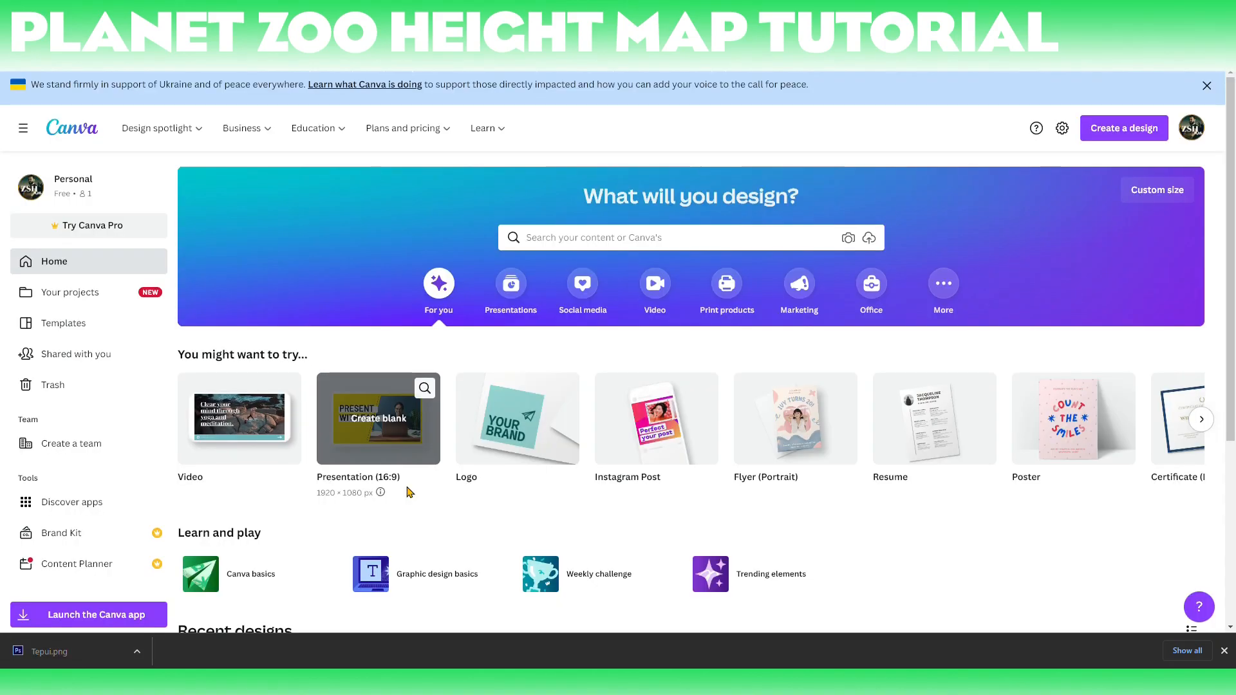
Step: Go to Your projects > Uploads and start uploading Tepui.png
scroll("down", 3)
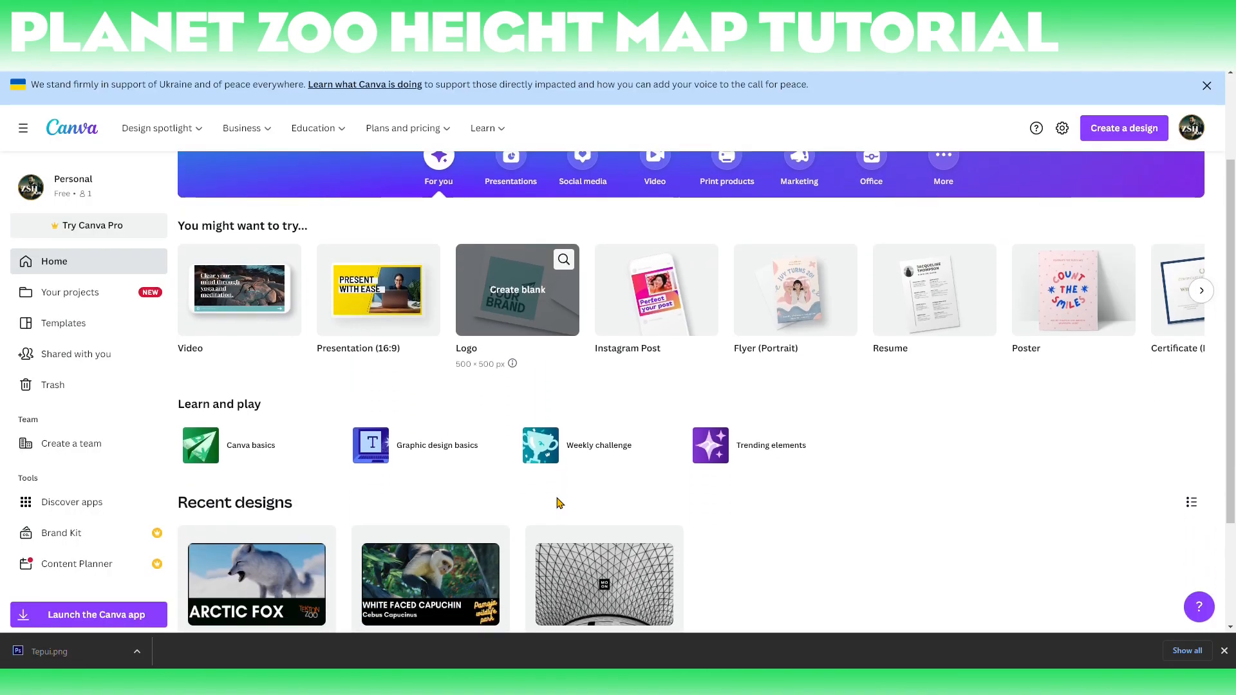
scroll("up", 3)
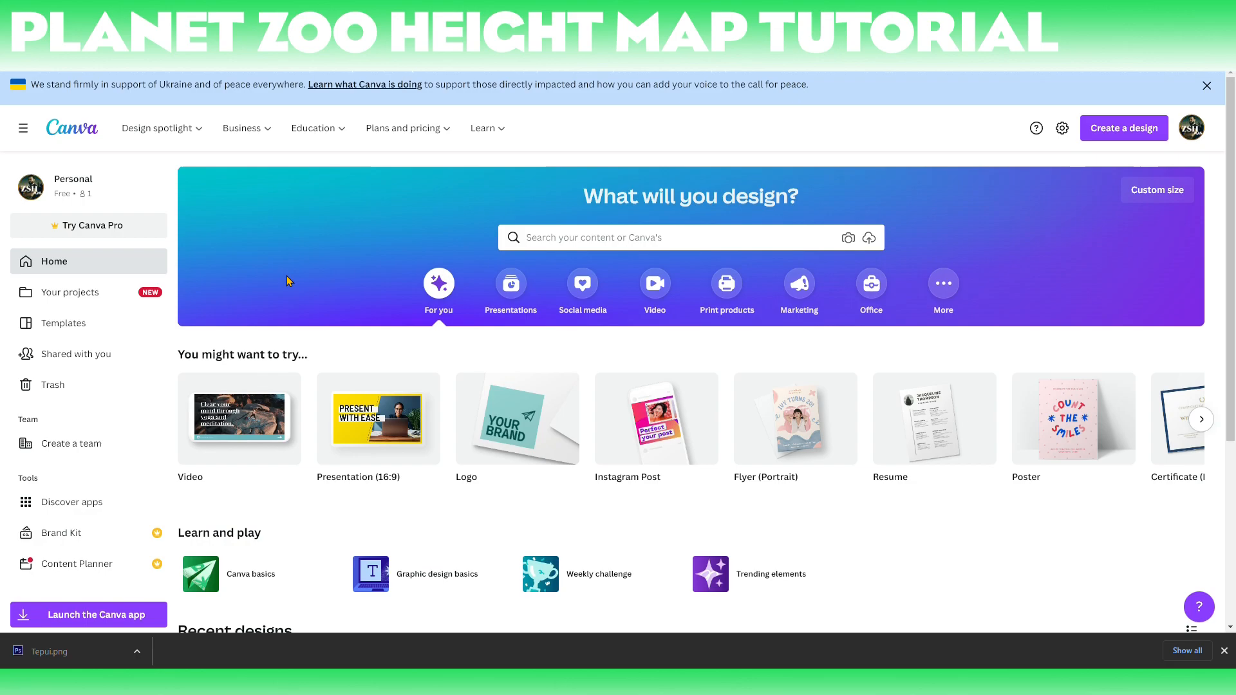
left_click(69, 292)
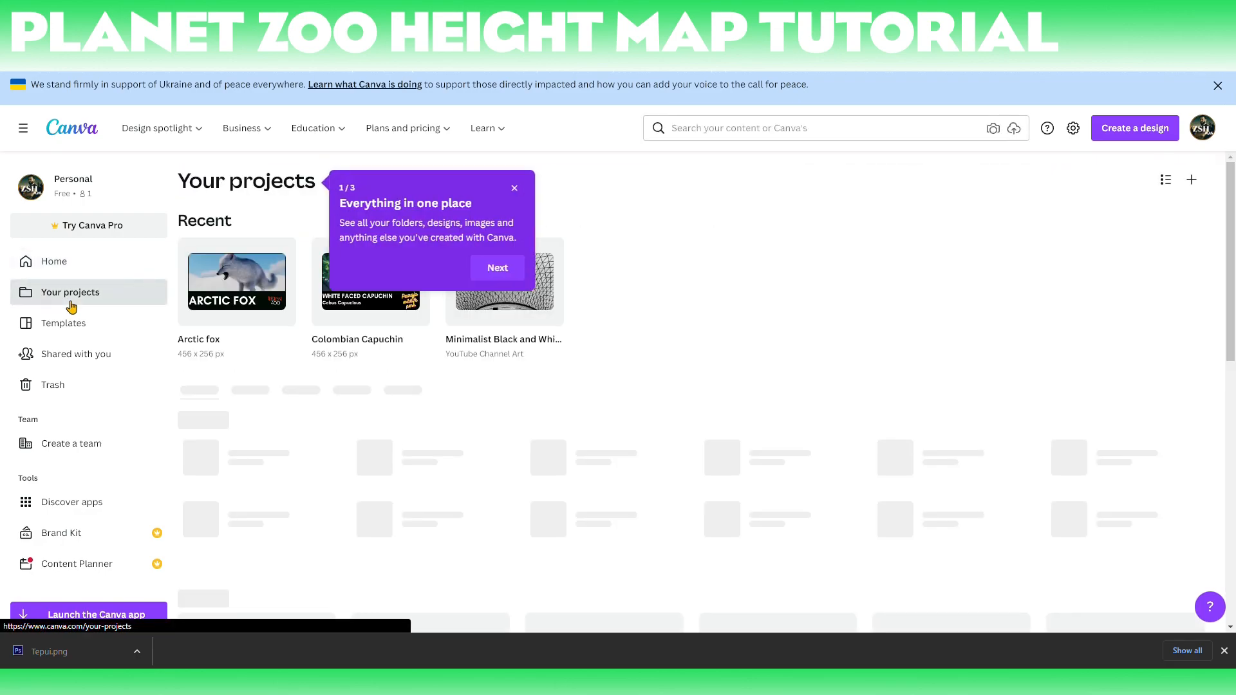
left_click(513, 188)
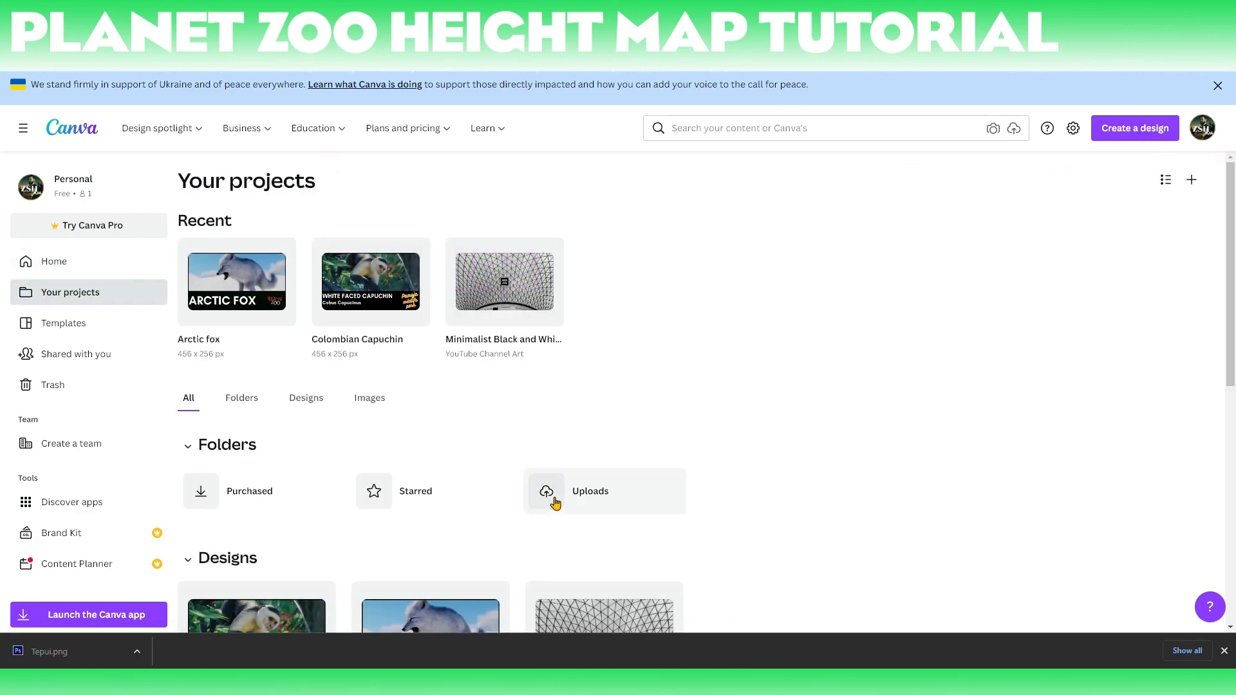
left_click(589, 490)
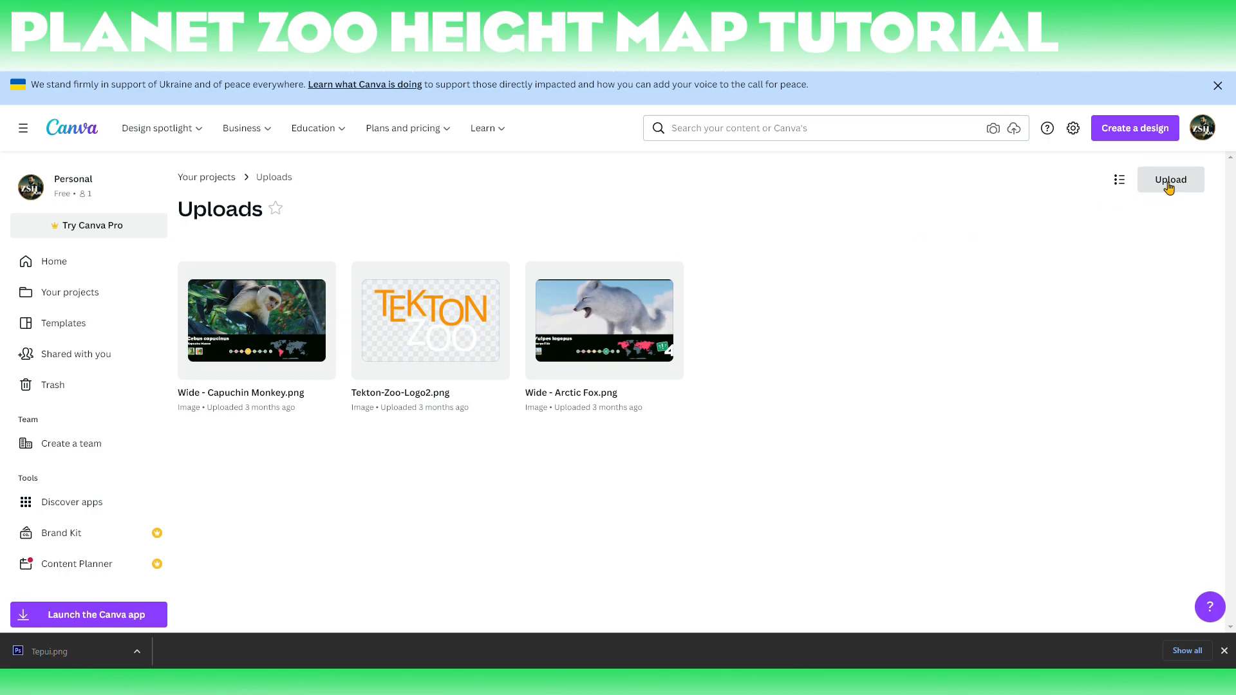
left_click(1170, 179)
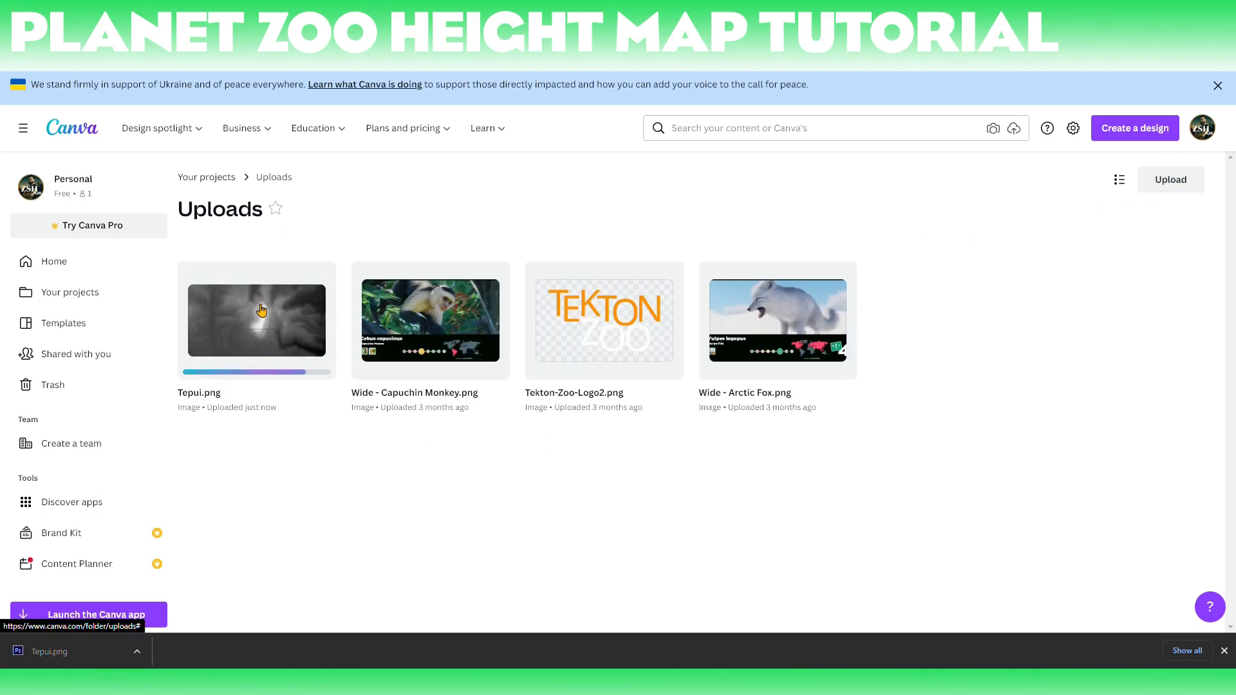
Step: Start a new design with a custom 1024 × 1024 px size
left_click(1132, 127)
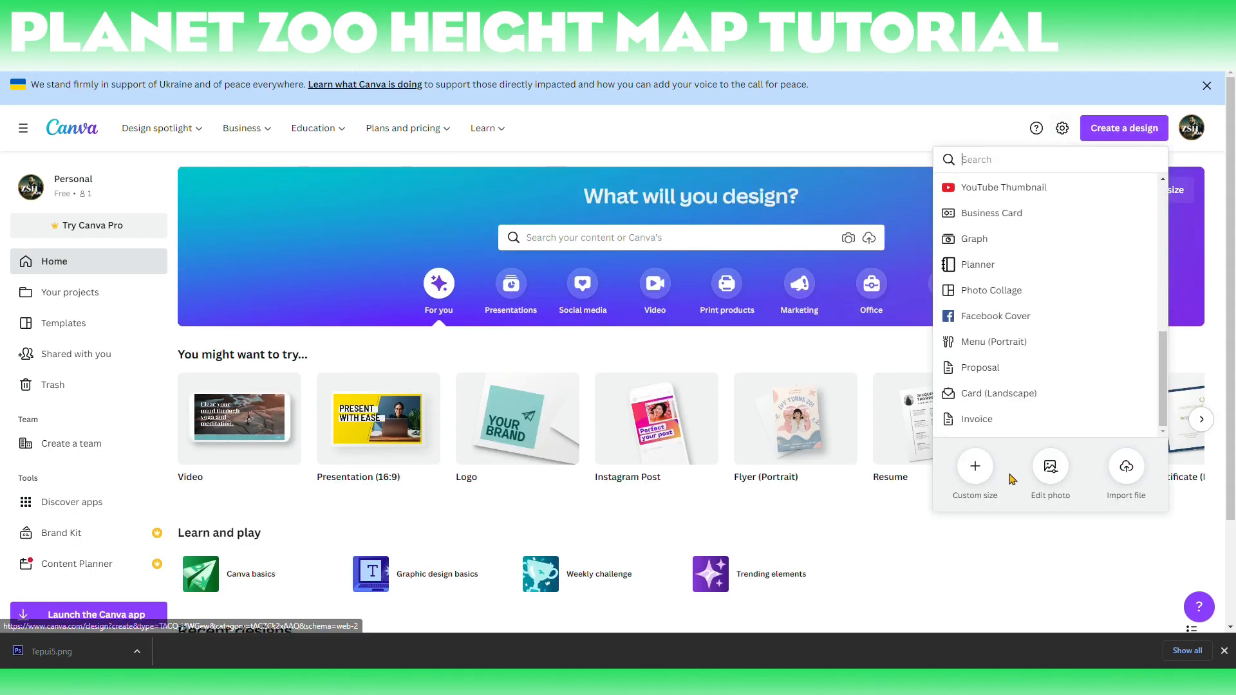
left_click(974, 471)
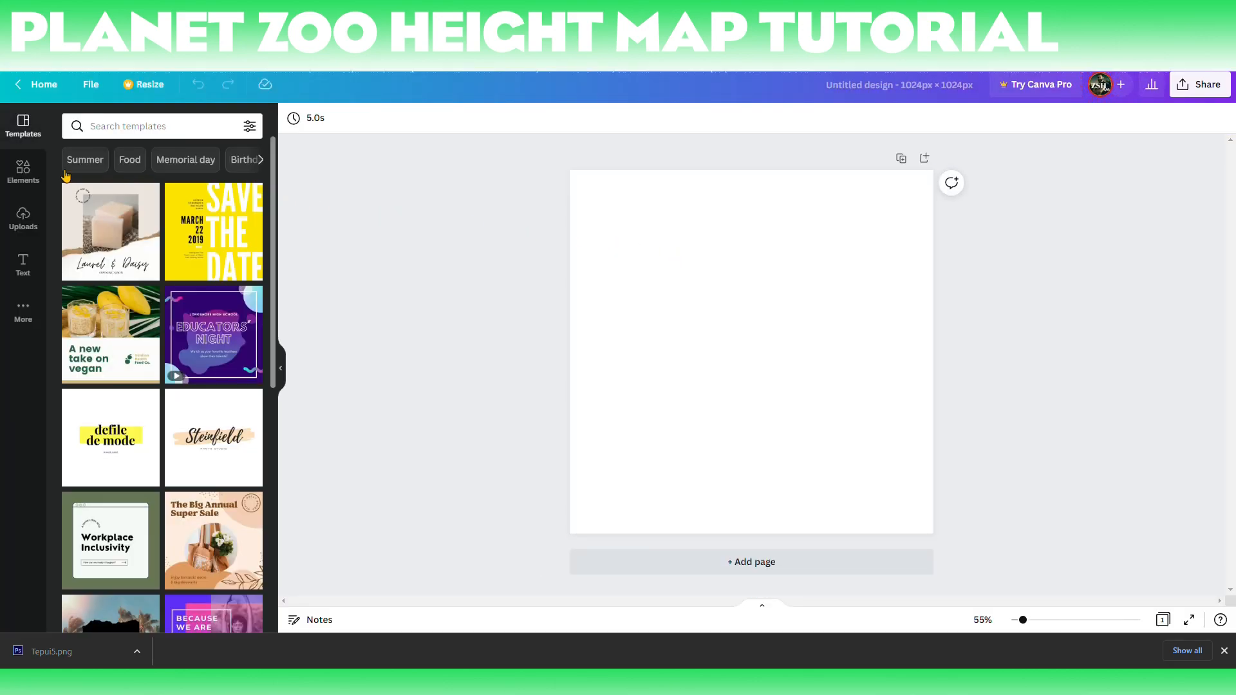
Step: Add the uploaded Tepui height map to the page of the Tepui 2 design
left_click(23, 219)
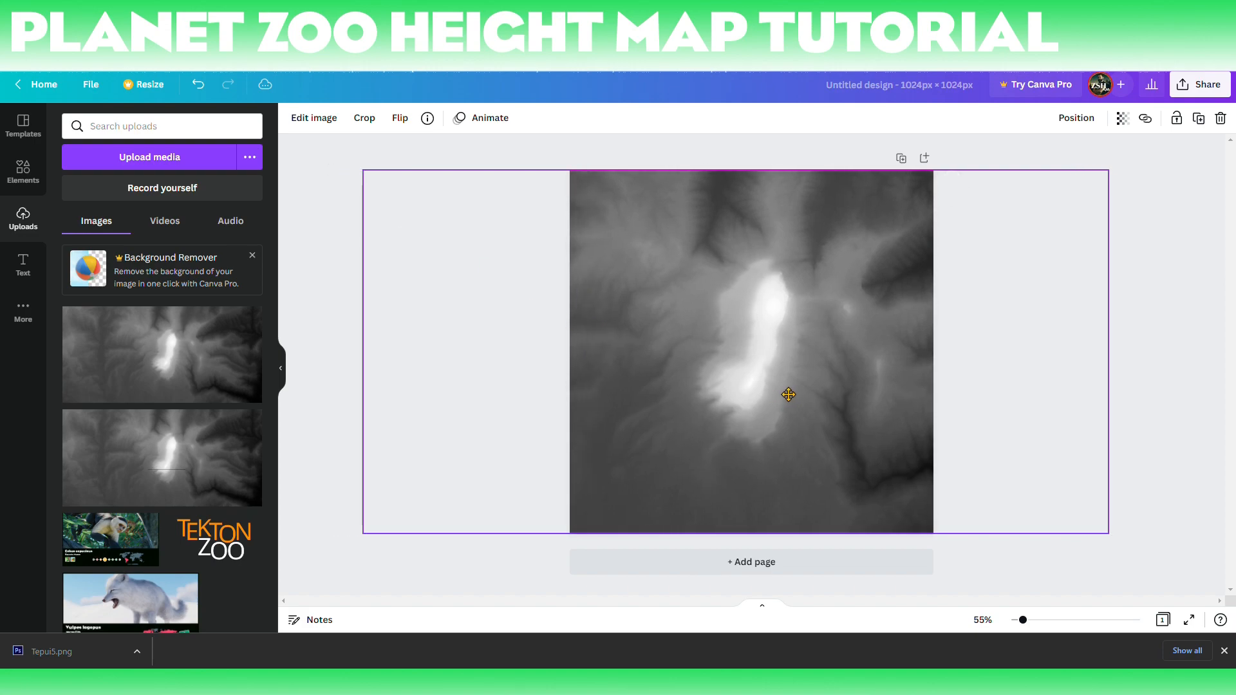
mouse_move(790, 399)
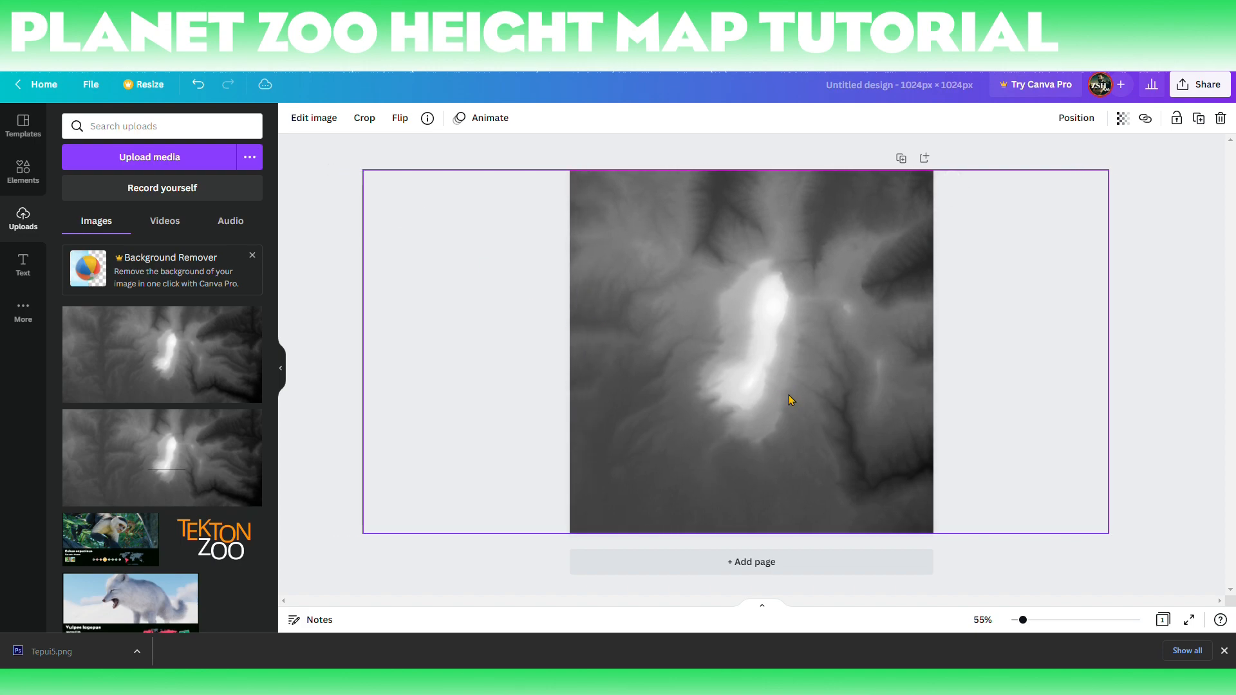
left_click(790, 399)
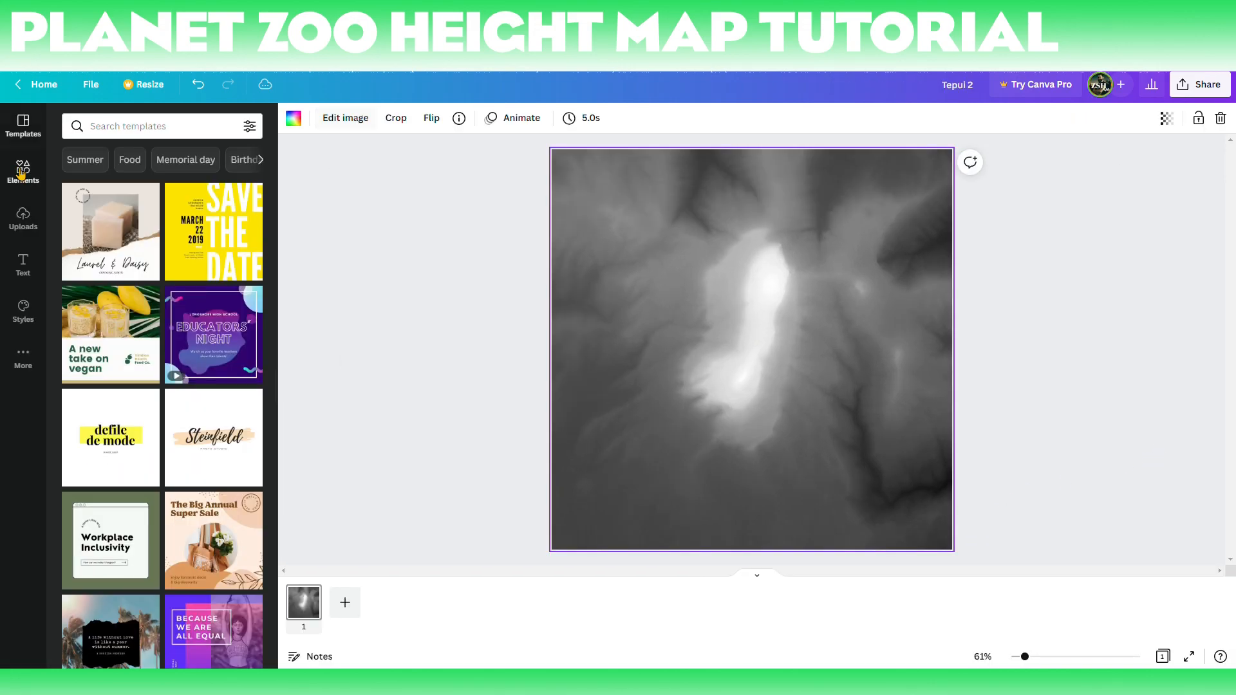
Step: Show the Elements library to pick a square shape for covering the page
left_click(23, 171)
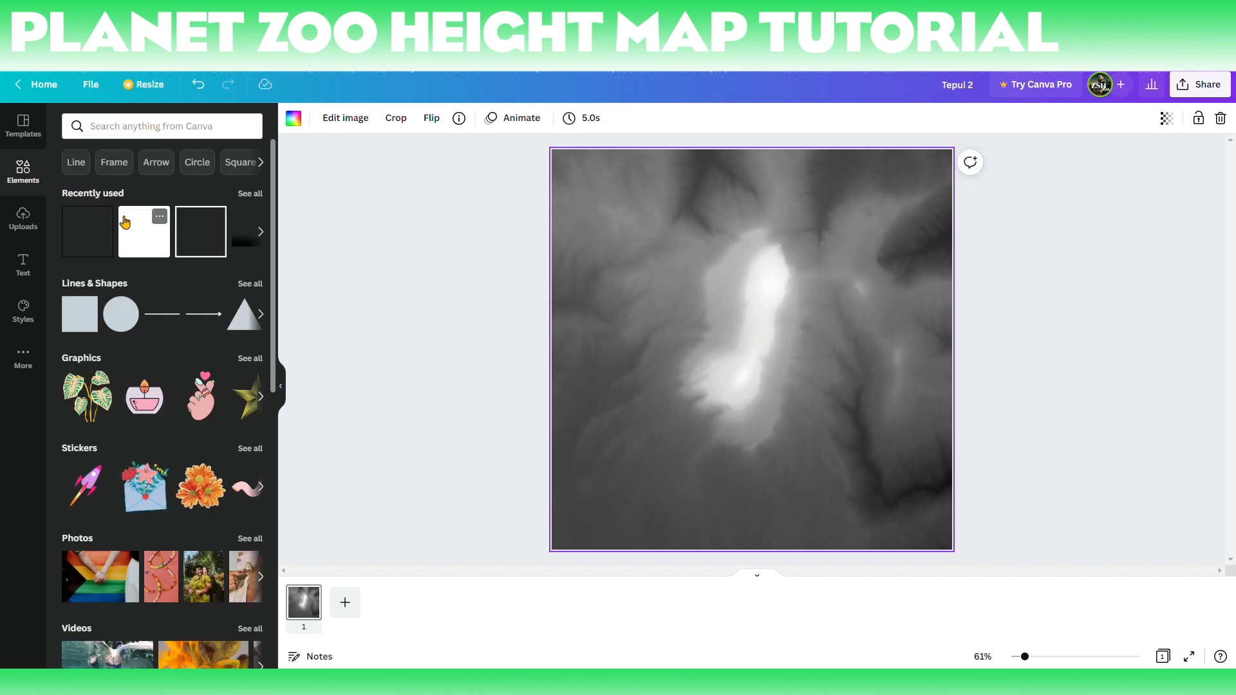
mouse_move(120, 195)
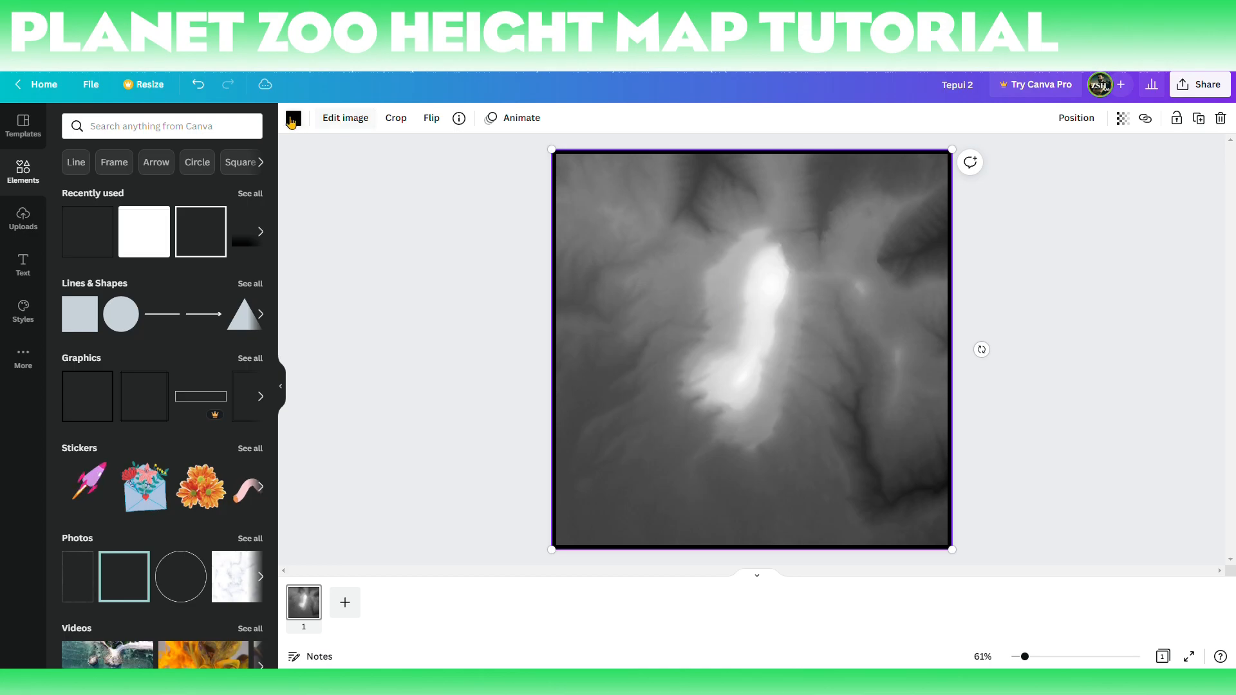
Step: Recolour the square shape to mid-grey #808080
left_click(292, 118)
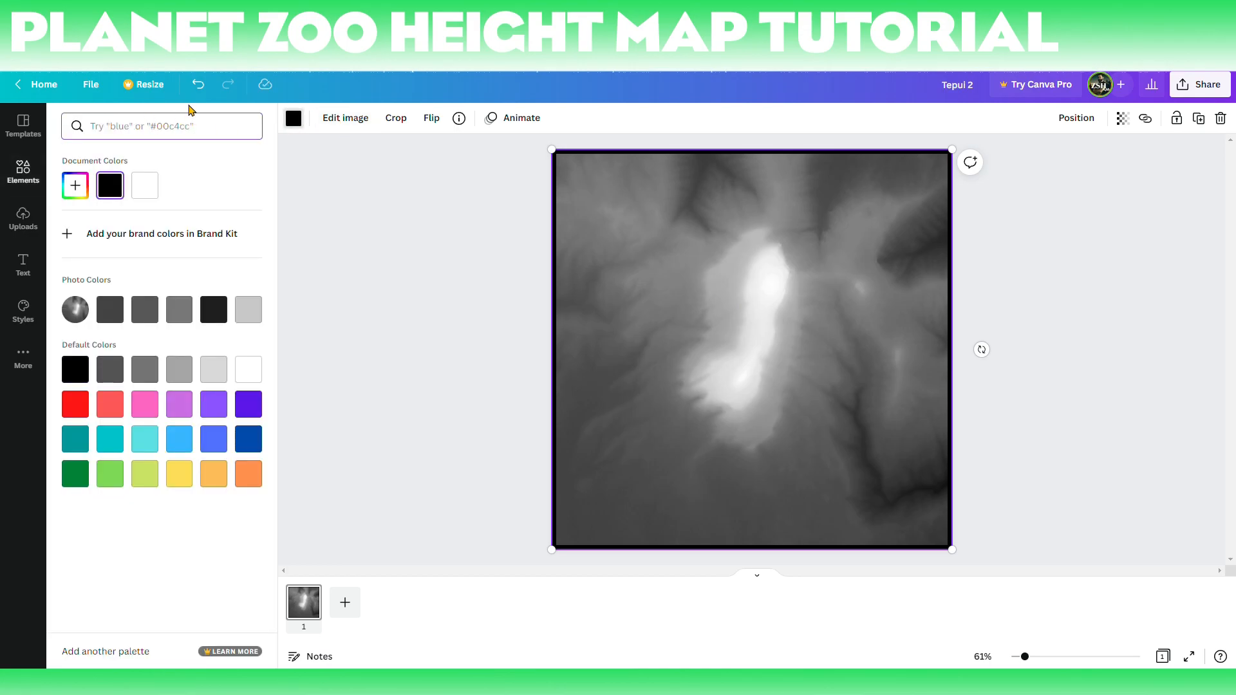
type("8")
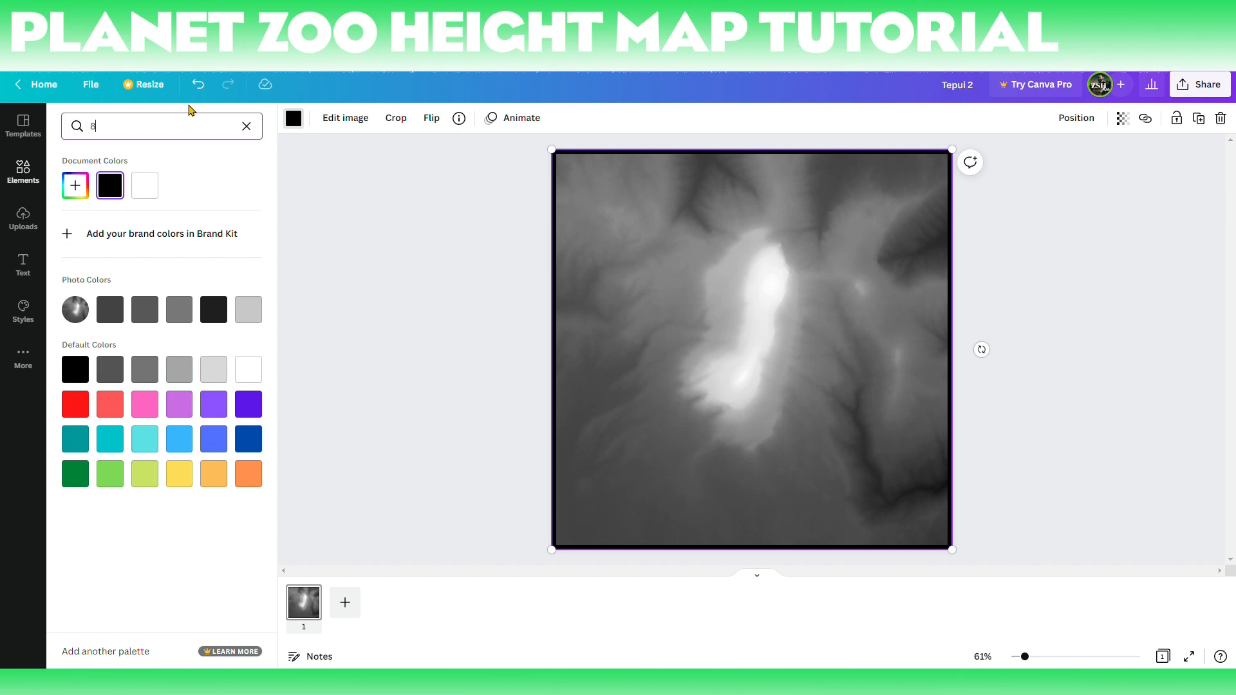
type("08080")
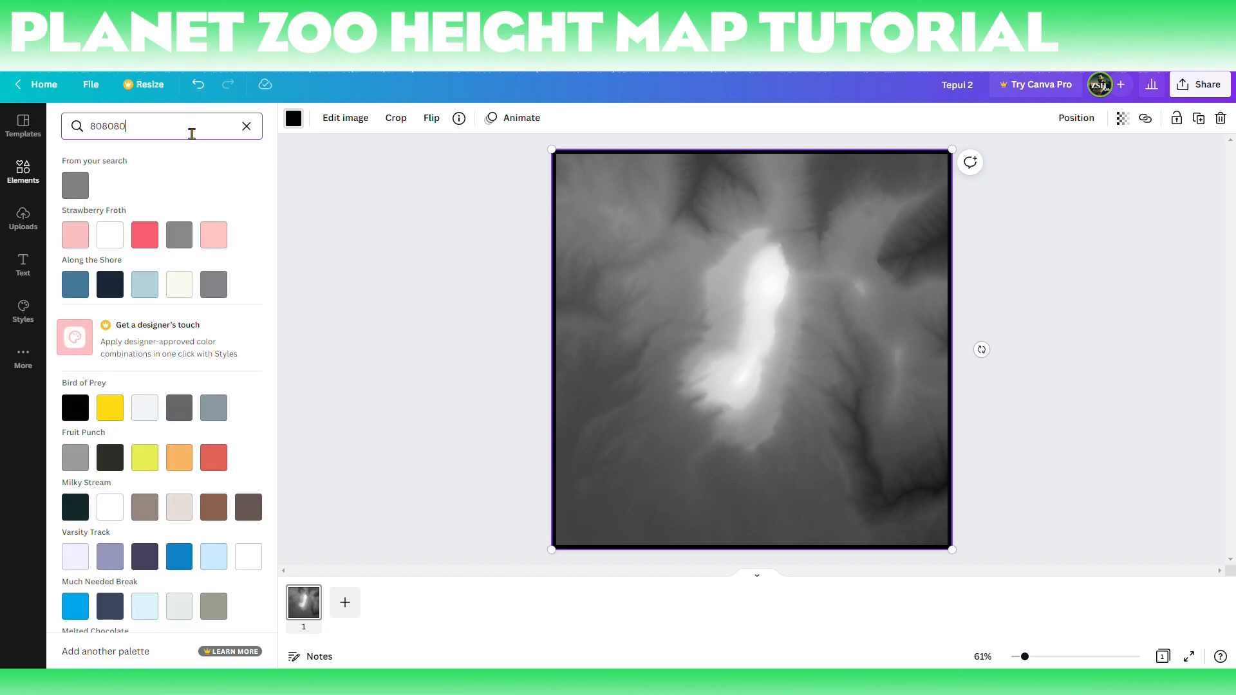
left_click(74, 185)
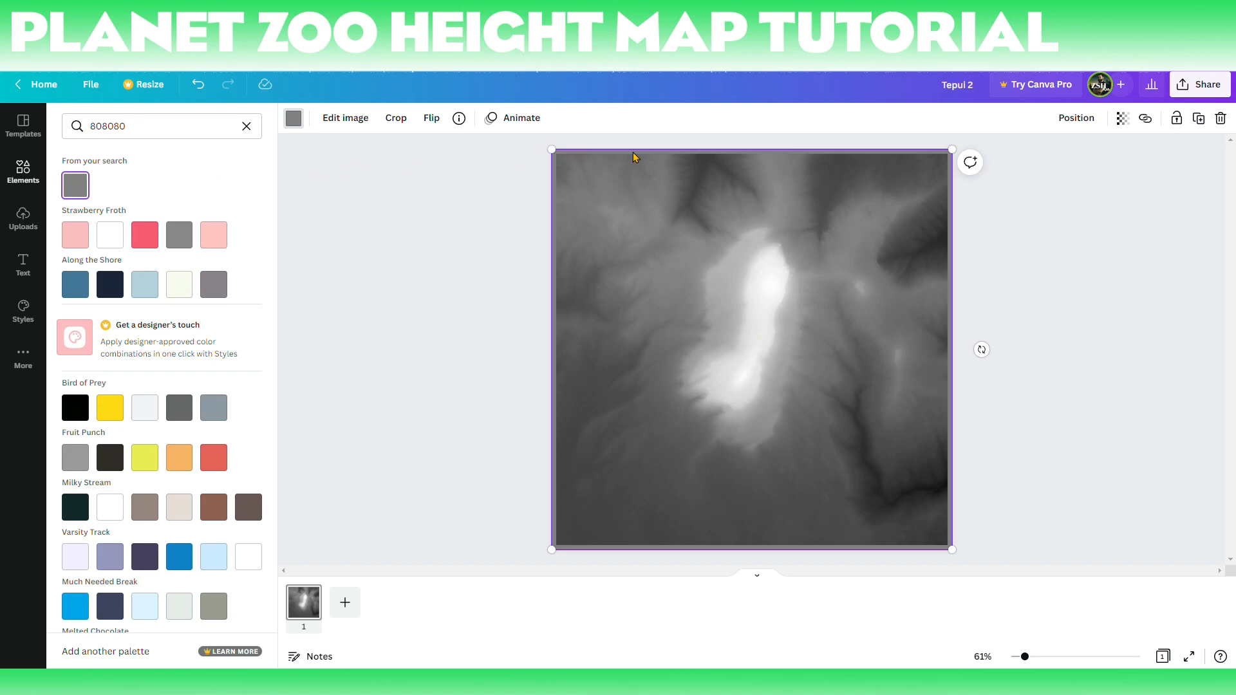
mouse_move(763, 157)
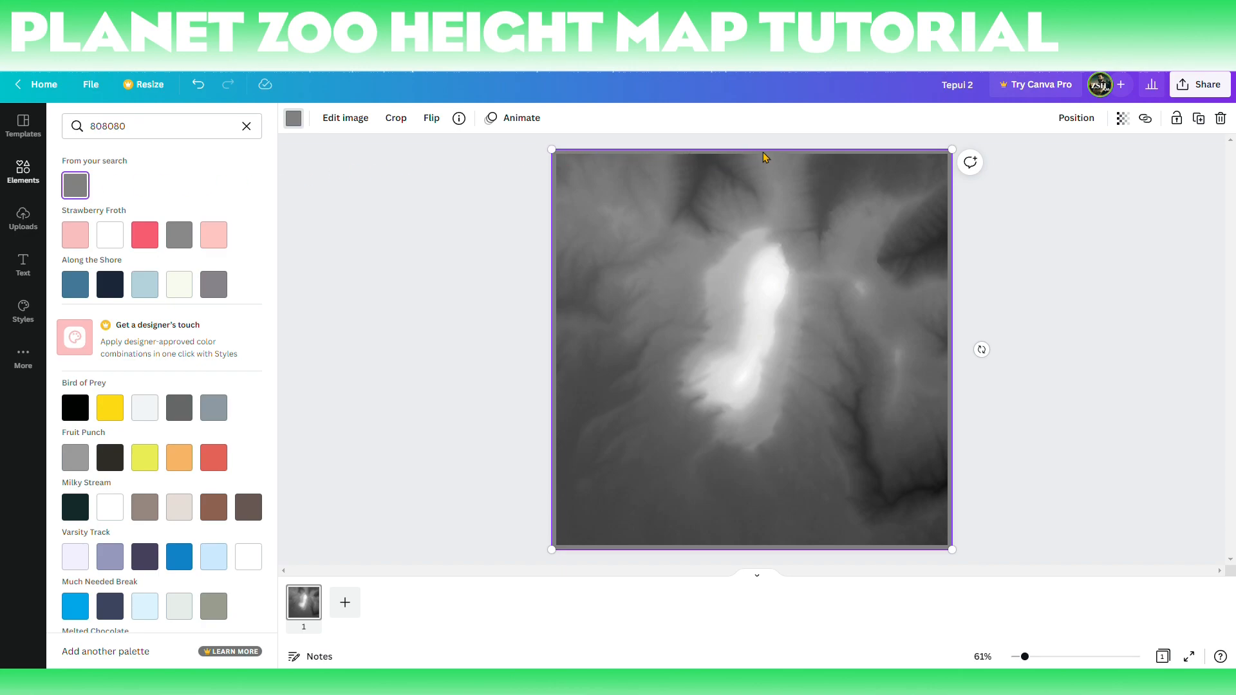
mouse_move(627, 268)
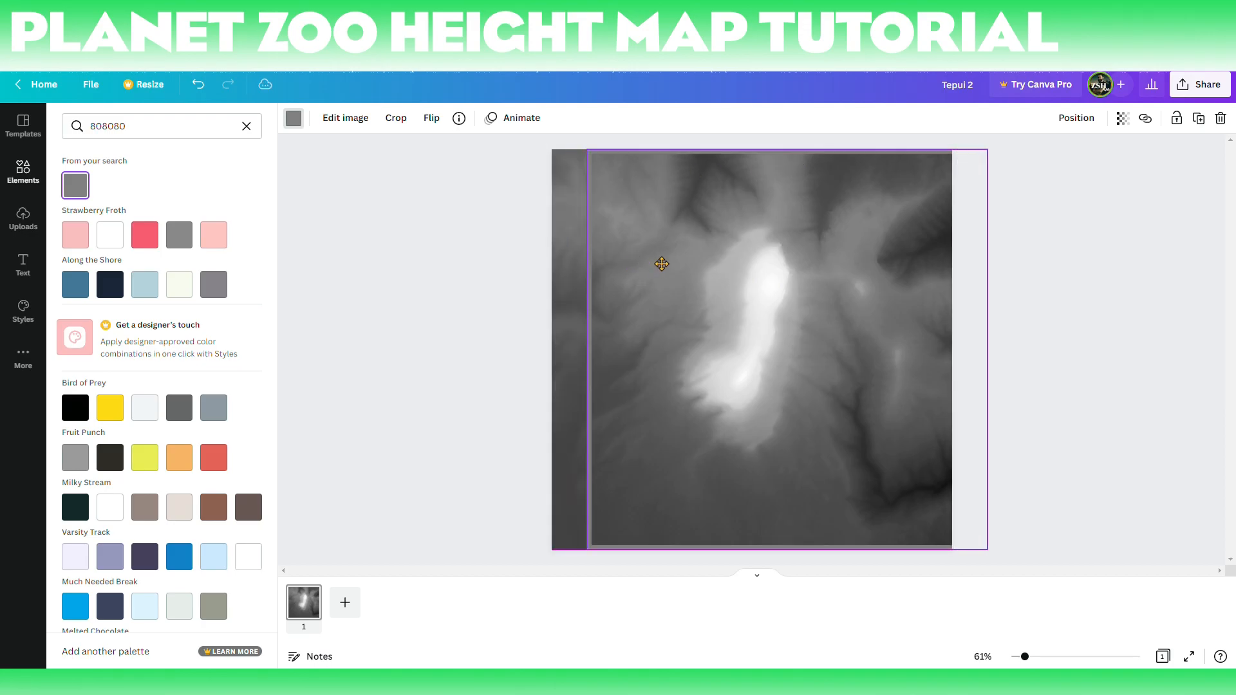
Step: Reframe the height map image to fill the page and confirm with Done
left_click(23, 171)
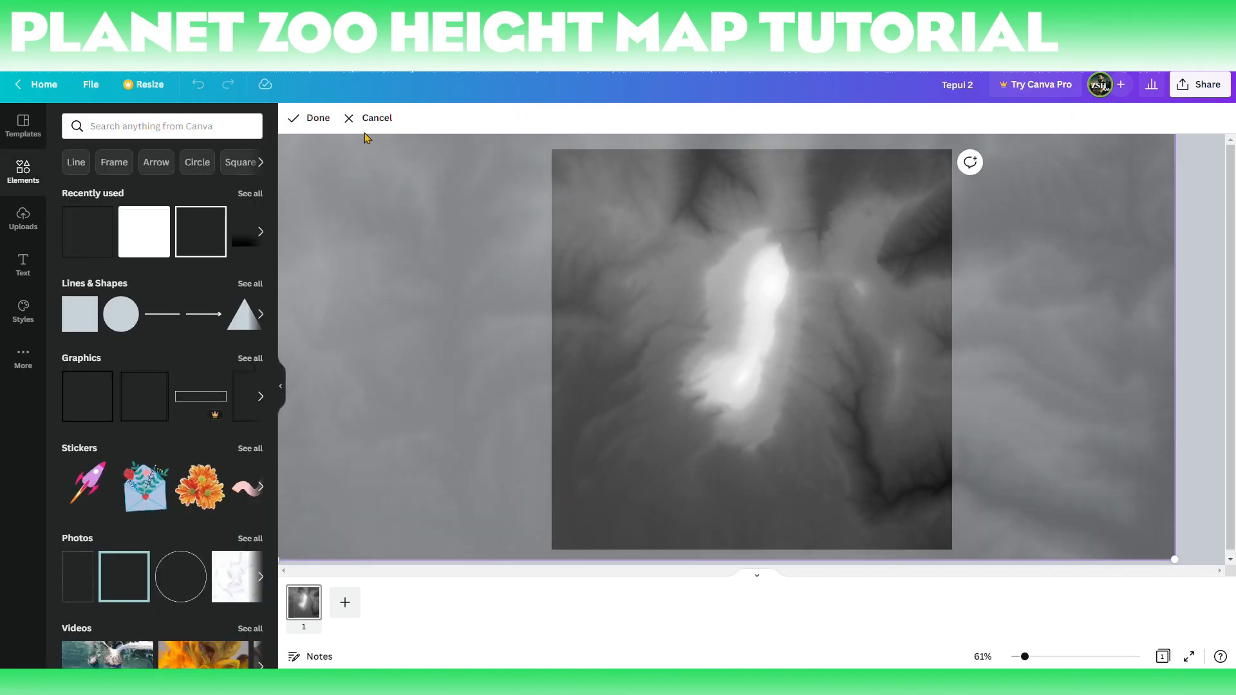
left_click(317, 117)
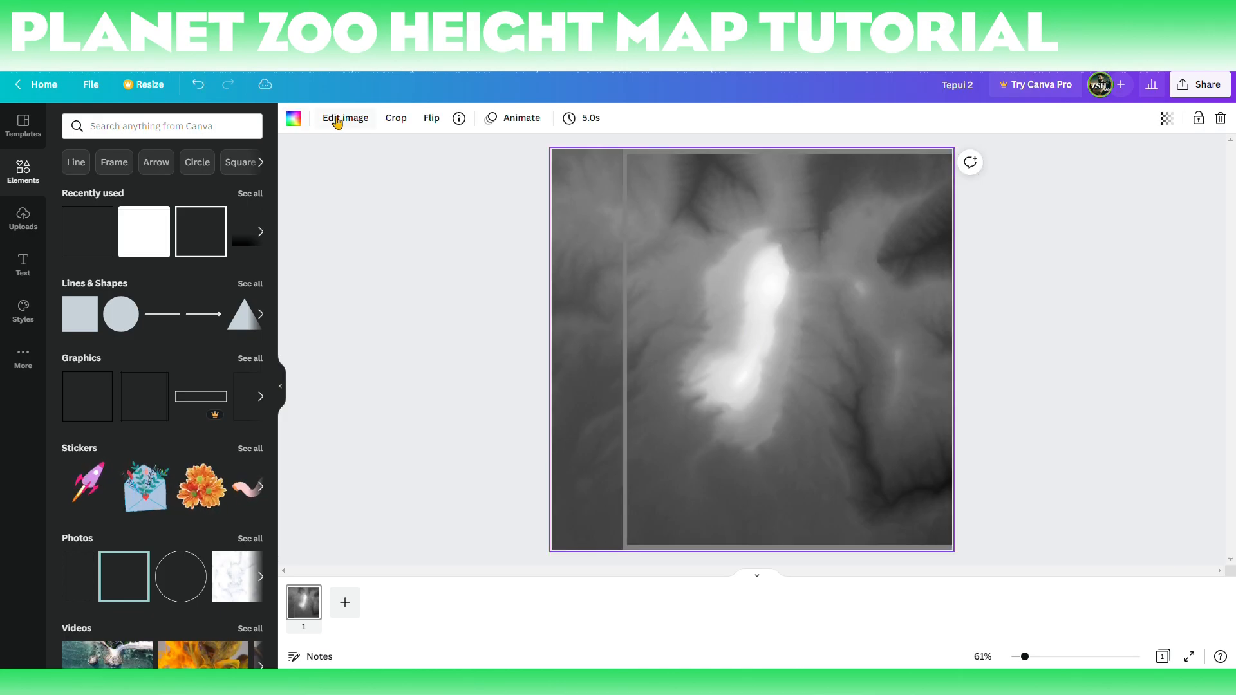
Step: Set the height map image's Brightness to 44 in Edit image > Adjust
left_click(345, 118)
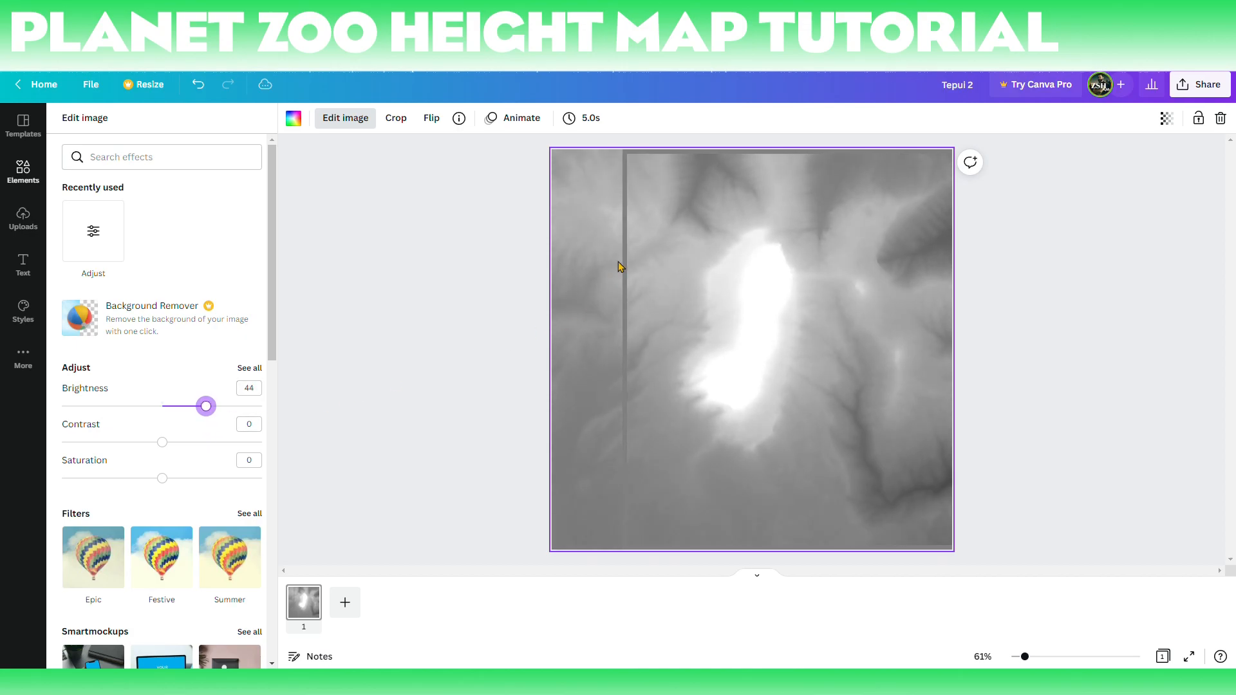
left_click(23, 171)
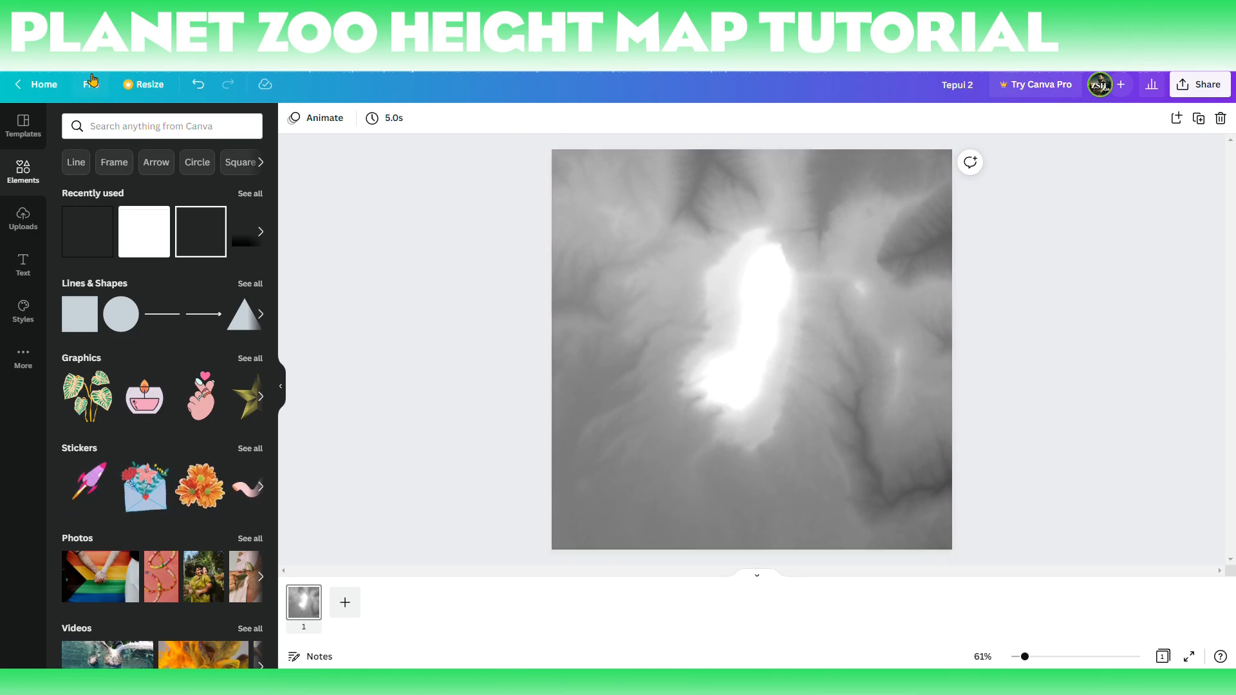
Step: Download the design as a 1024 × 1024 PNG via File > Download
left_click(90, 85)
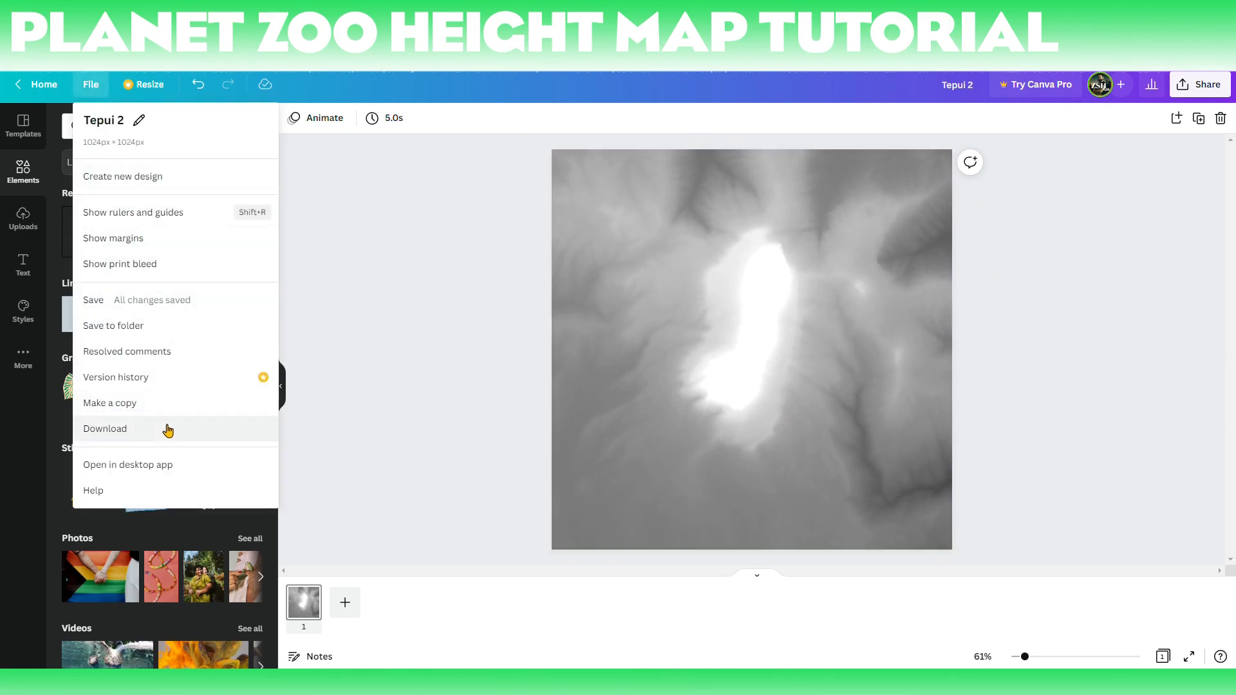
left_click(104, 428)
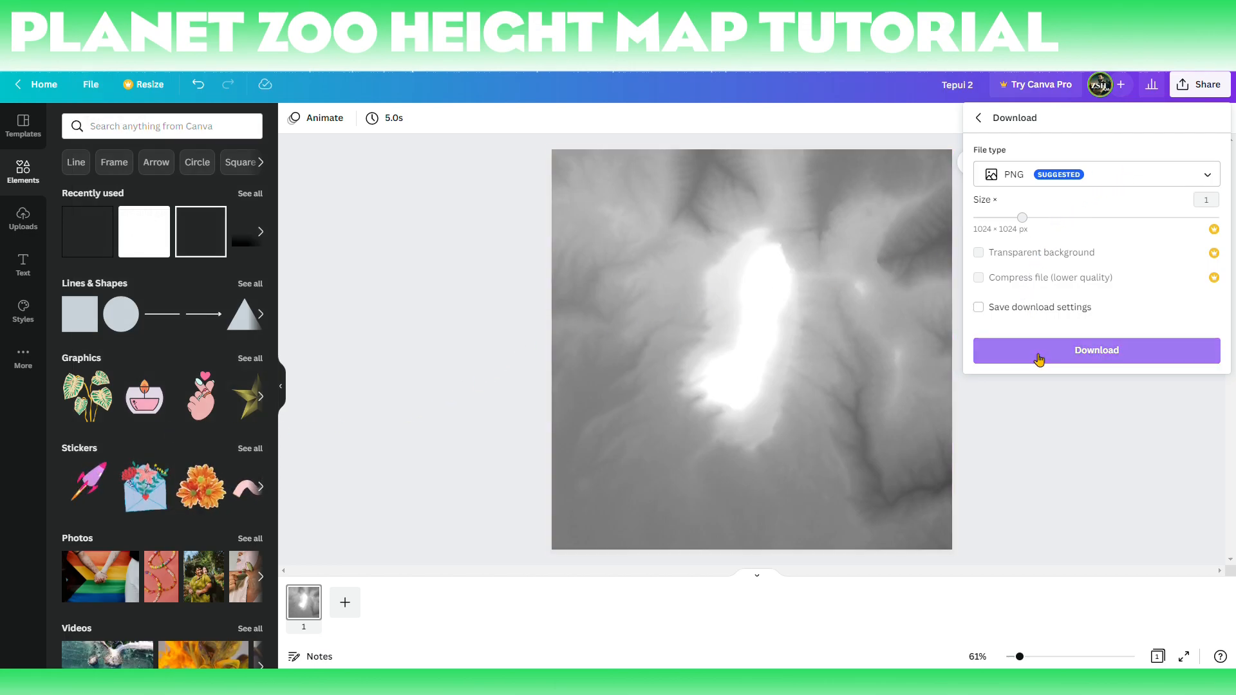
left_click(1095, 350)
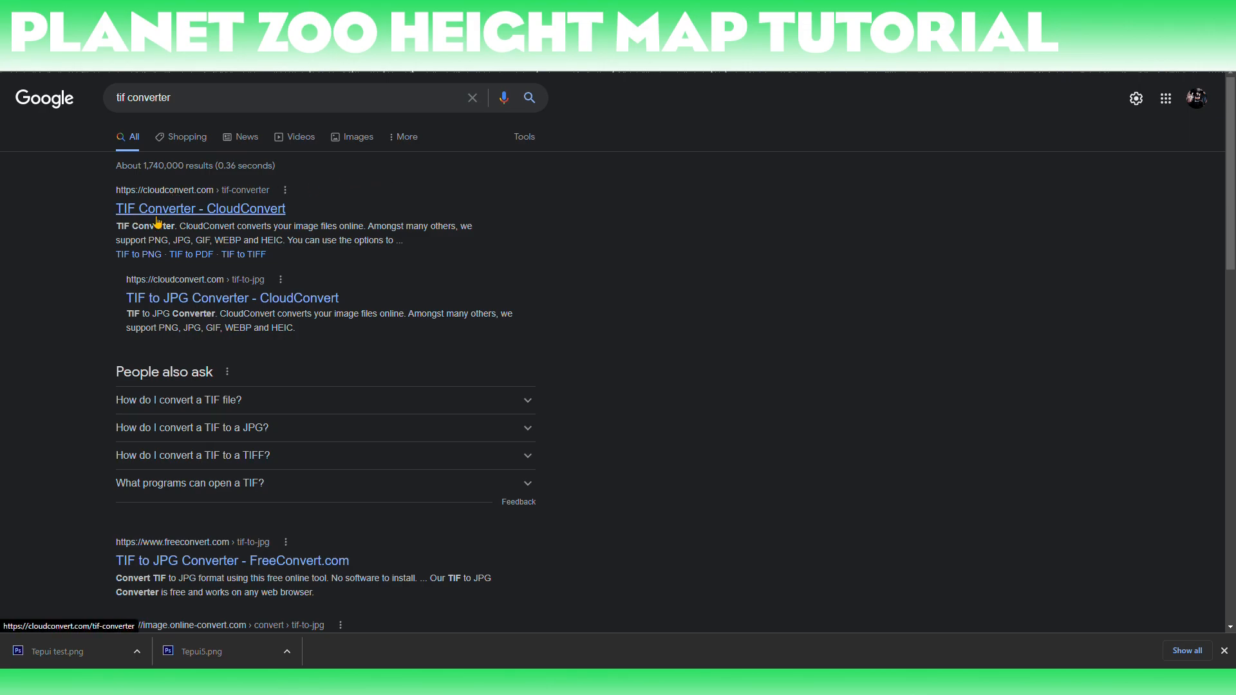
Step: On CloudConvert, upload Tepui test.png, choose TIFF output and convert it
left_click(200, 208)
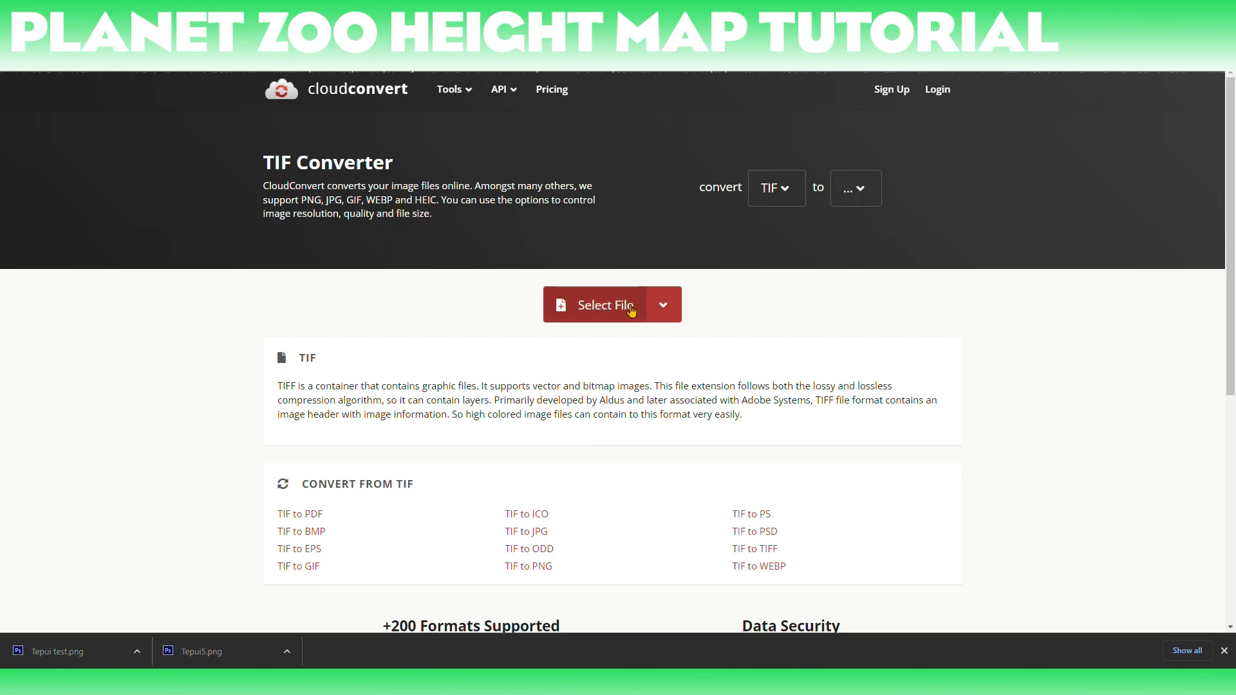
left_click(602, 305)
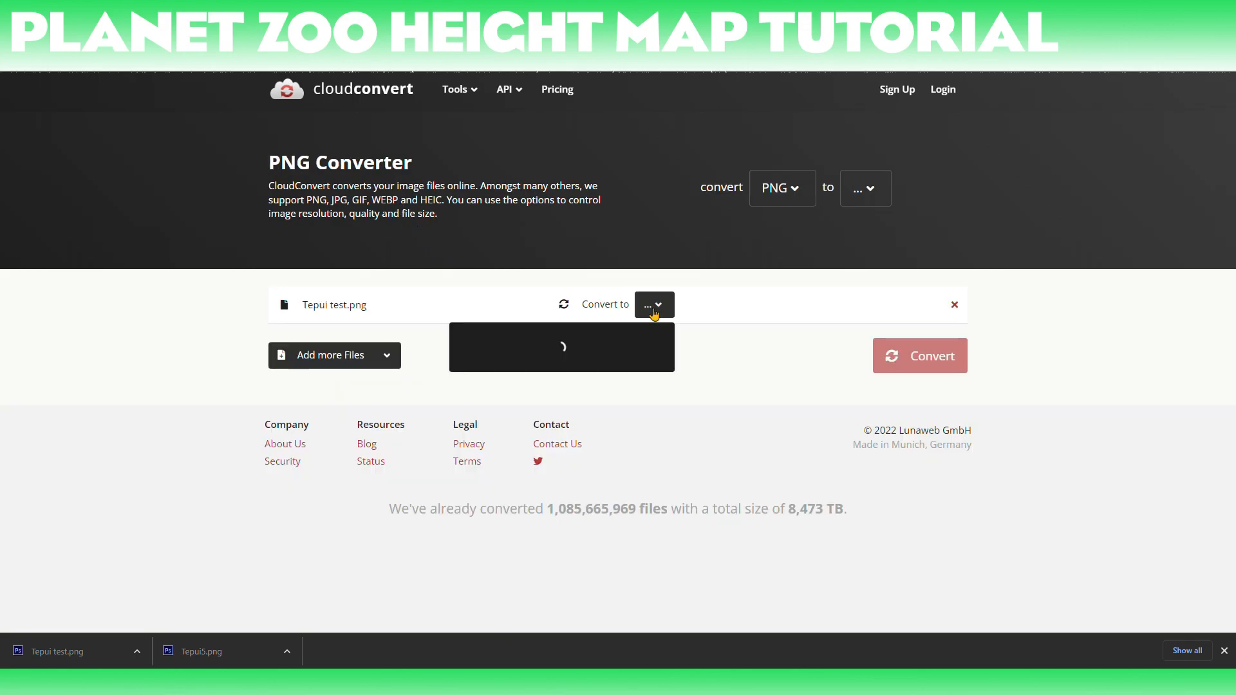
left_click(654, 304)
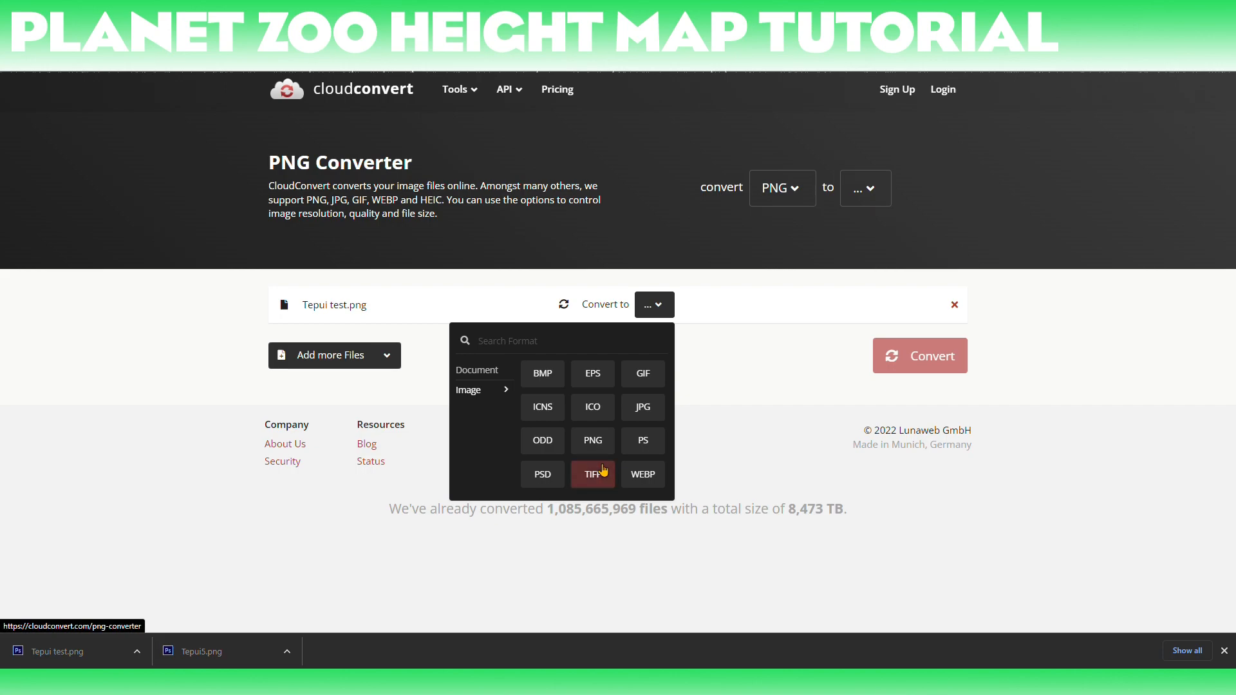
left_click(592, 473)
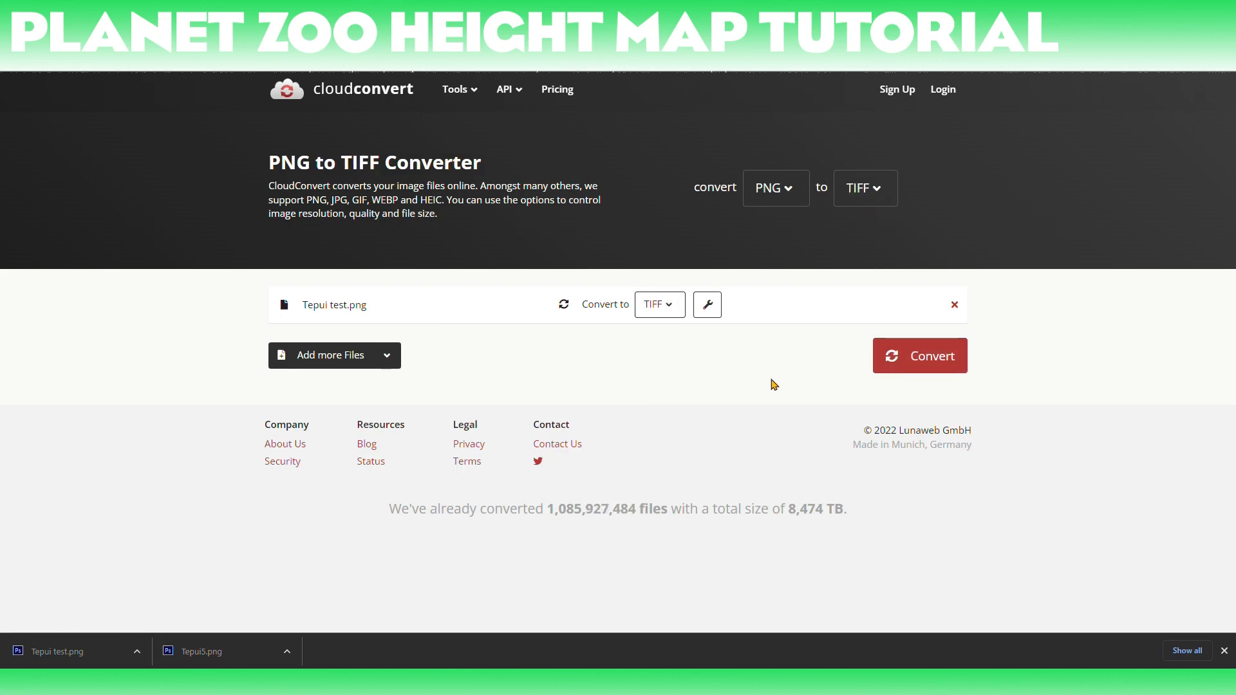
left_click(919, 355)
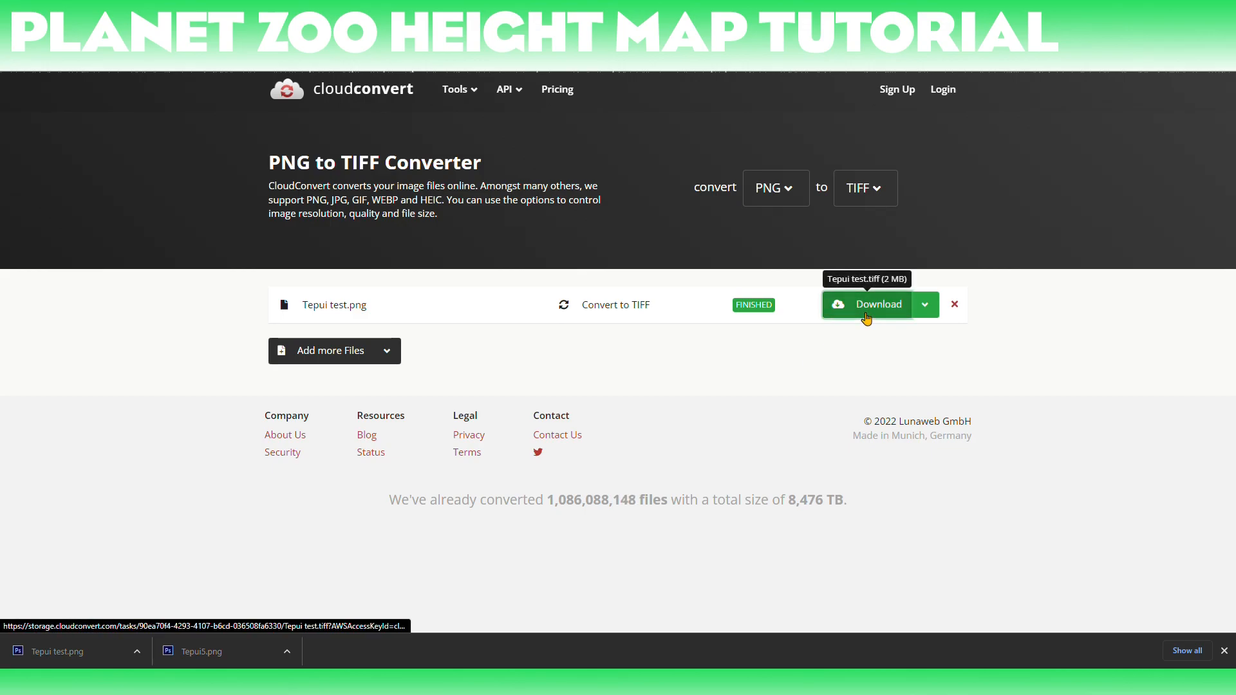
Step: Download the converted TIFF and save it to the computer as Tepui.tiff
left_click(878, 304)
type("Tepui.tiff")
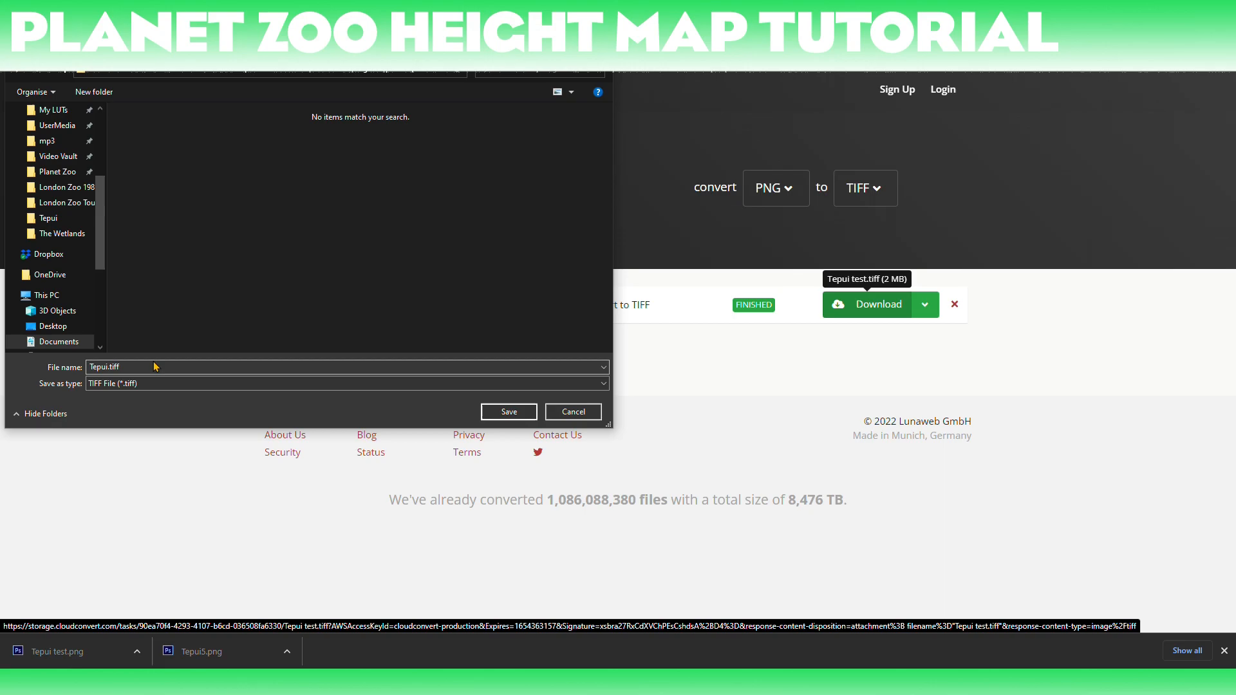
left_click(508, 412)
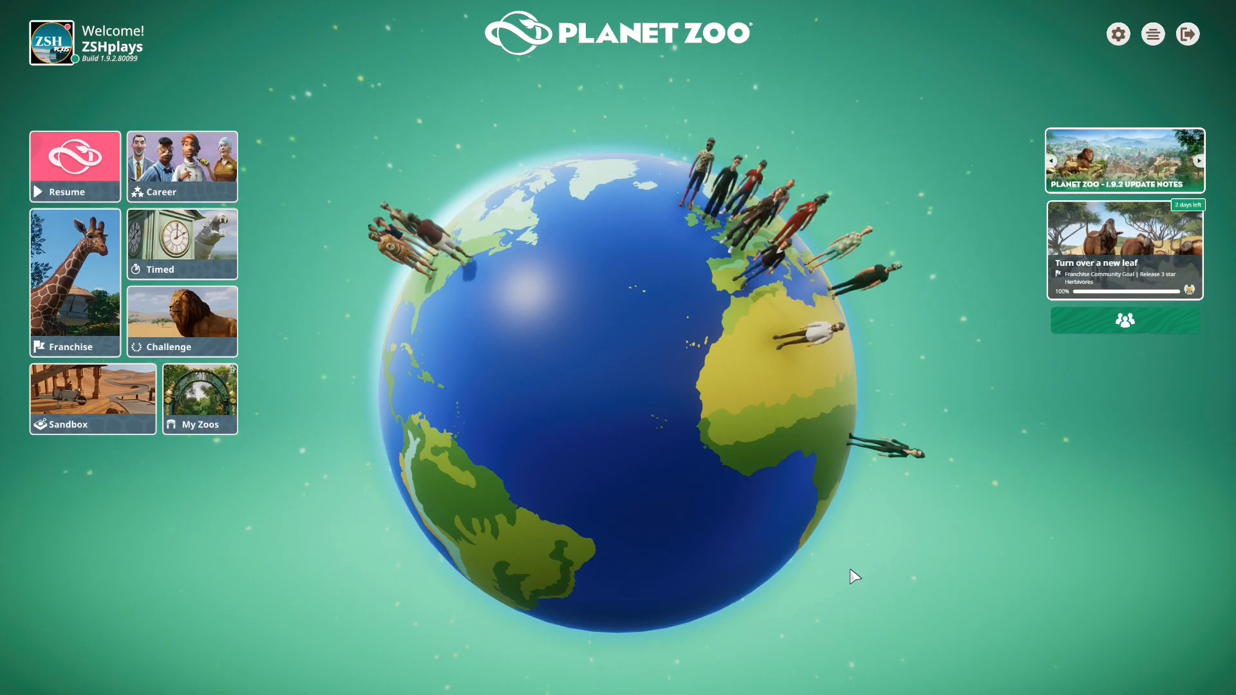
Step: Begin a new sandbox zoo with the Tropical biome on the South America continent
left_click(93, 399)
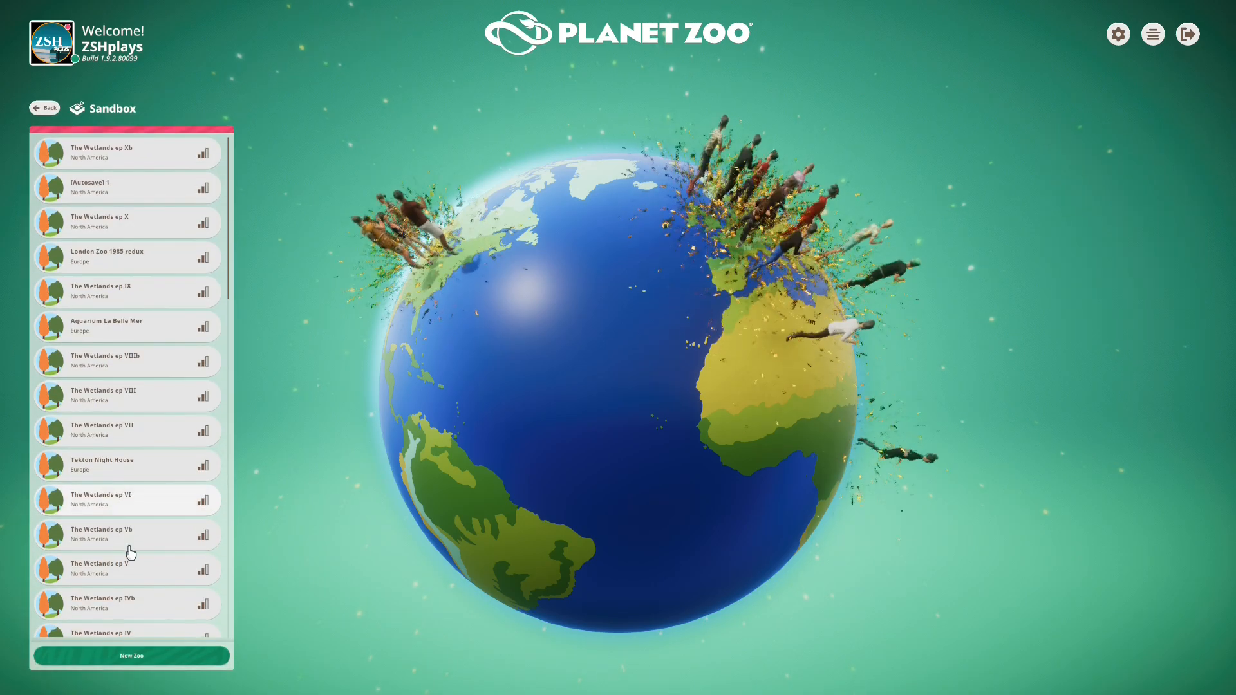
left_click(130, 655)
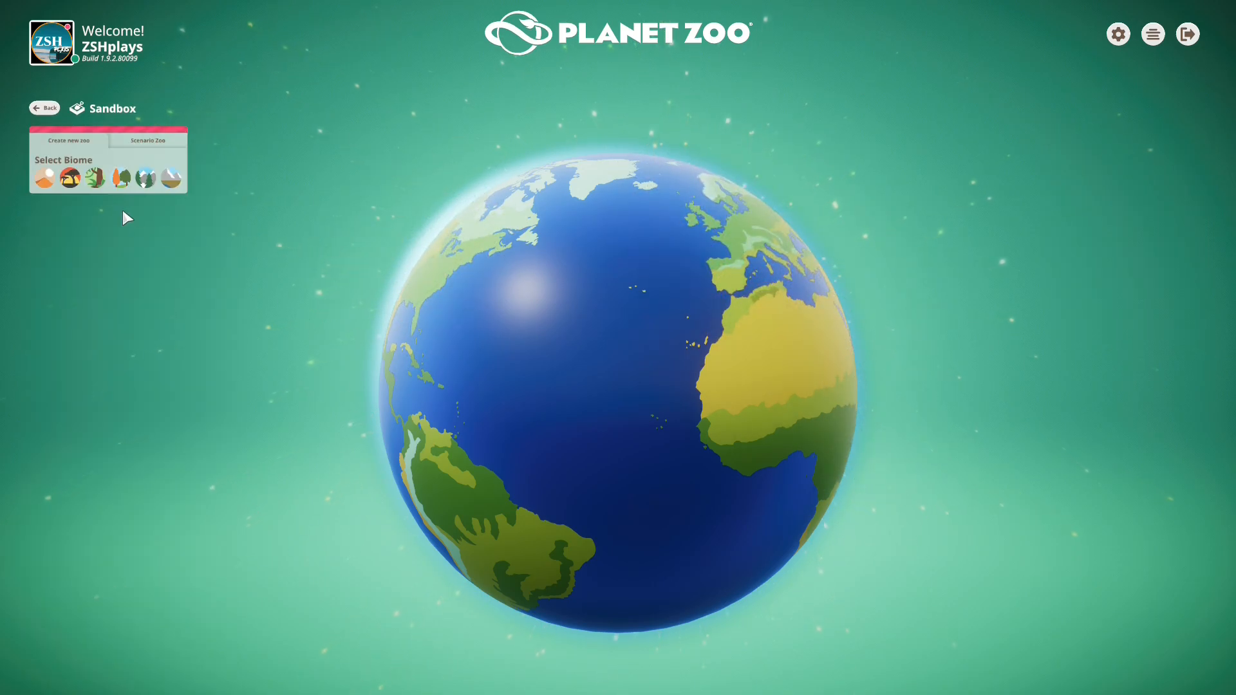
left_click(94, 176)
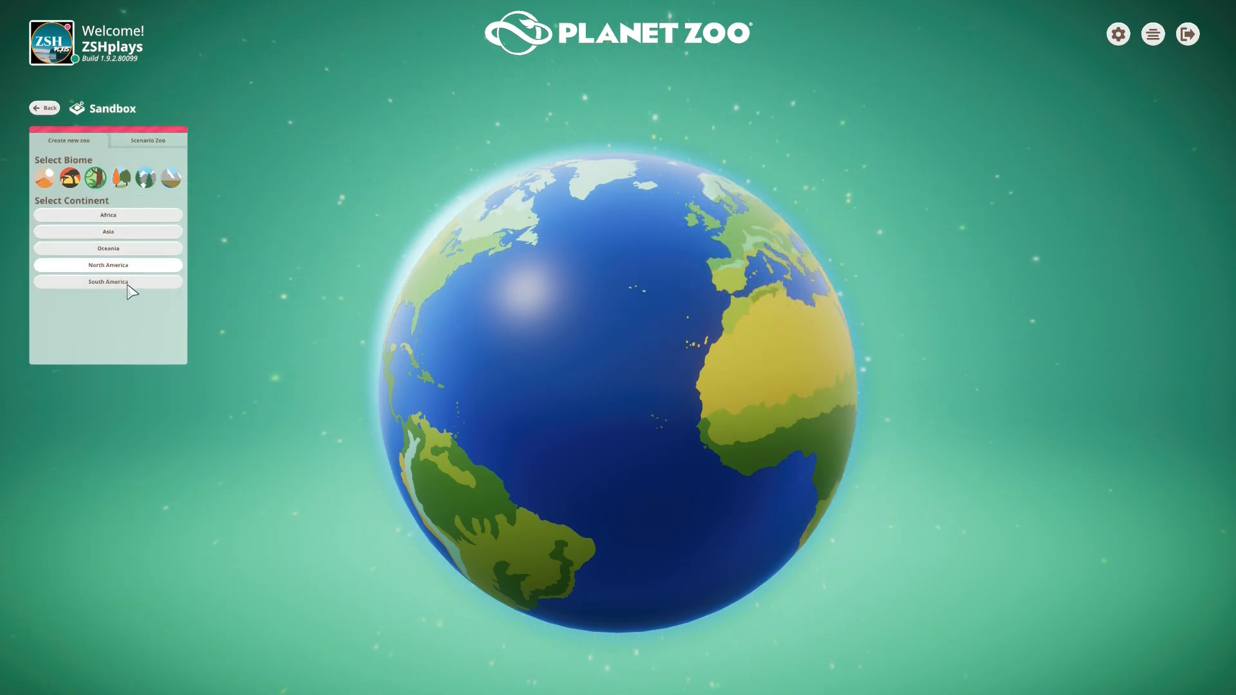
left_click(107, 282)
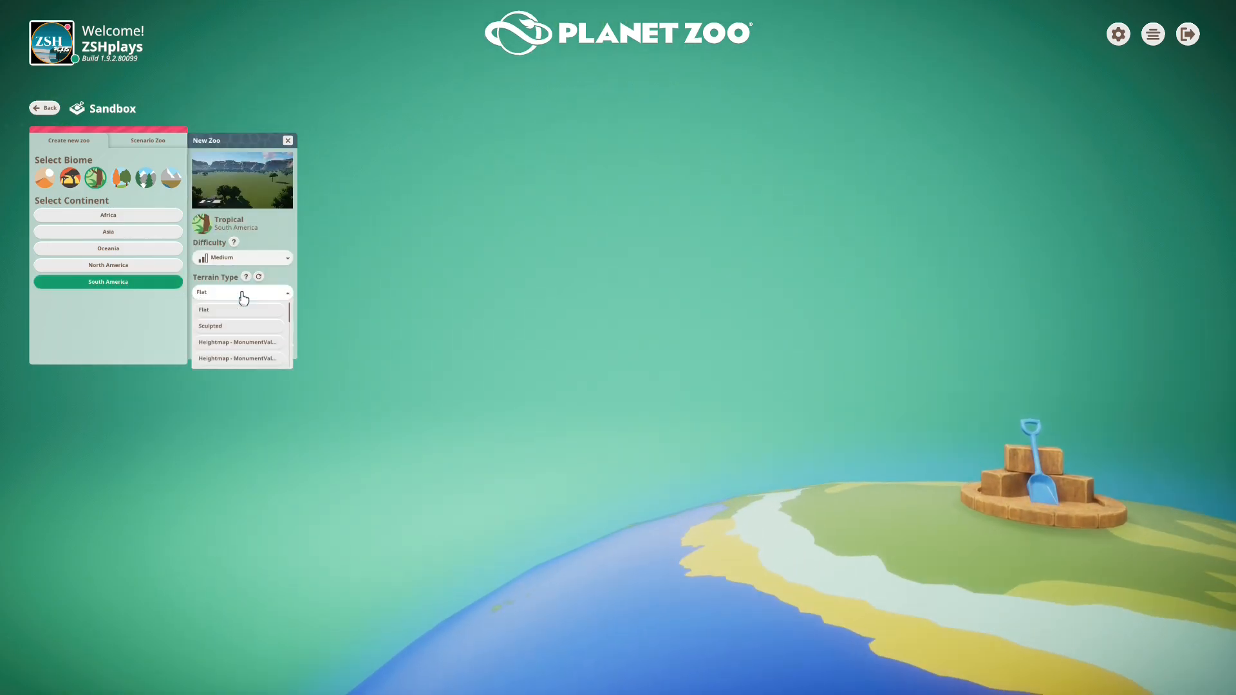
Step: Set Terrain Type to Heightmap - Tepui test2.tif and name the zoo Tepui 2
scroll("down", 3)
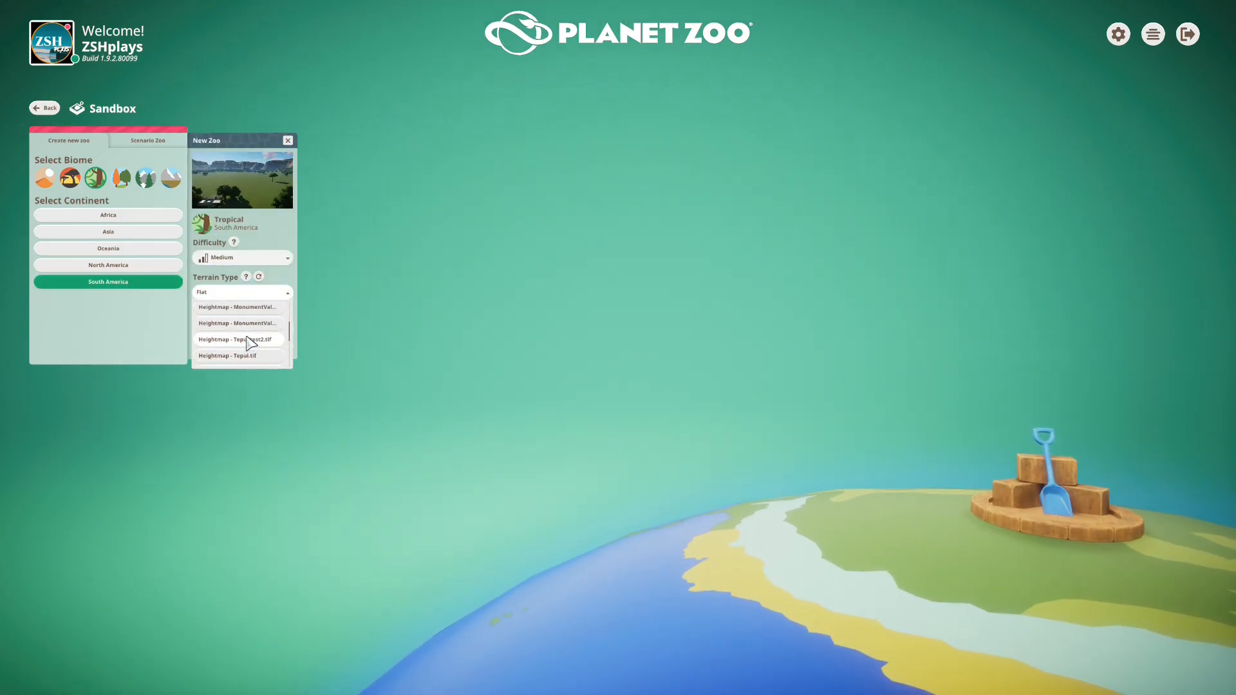
left_click(237, 339)
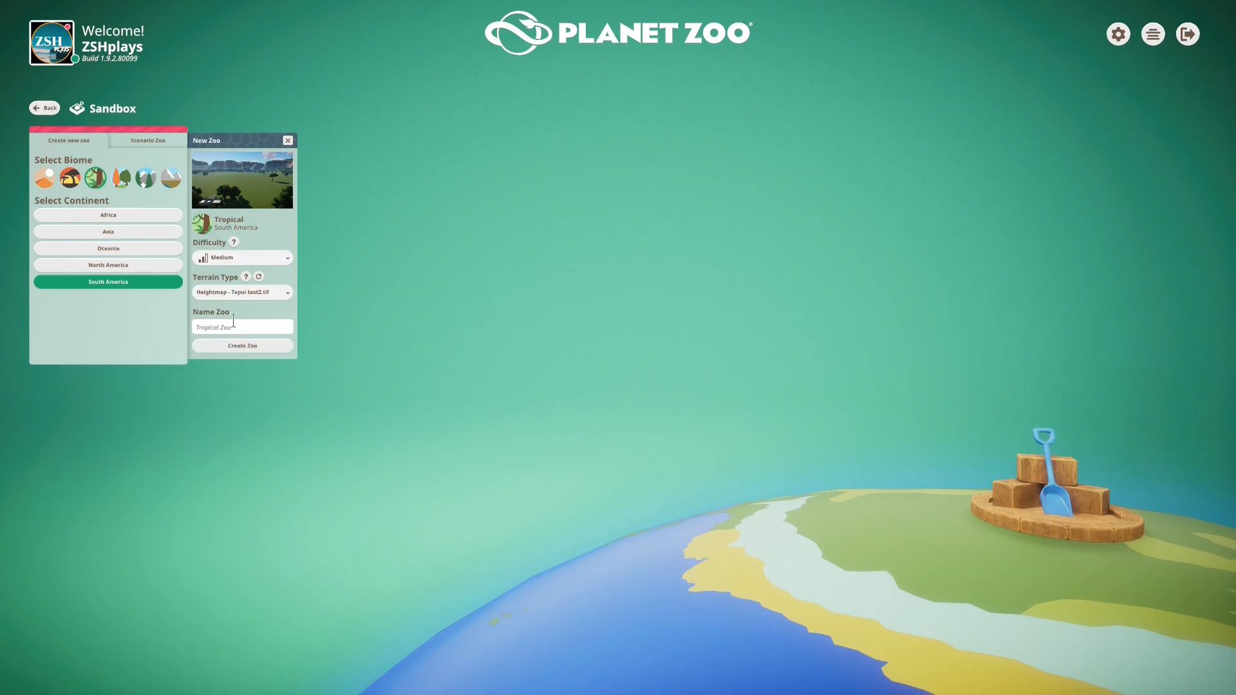
left_click(242, 345)
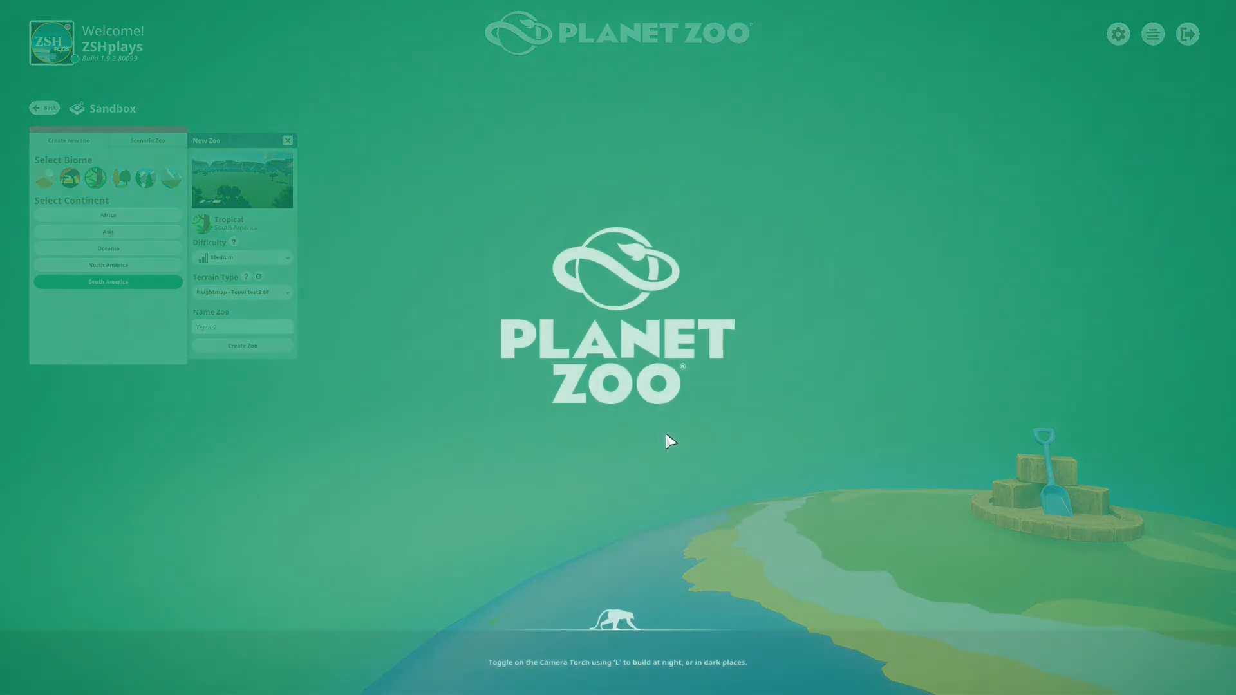
Step: Create the zoo, paint bare earth on the plateau top, then browse Construction effects for a waterfall
left_click(242, 345)
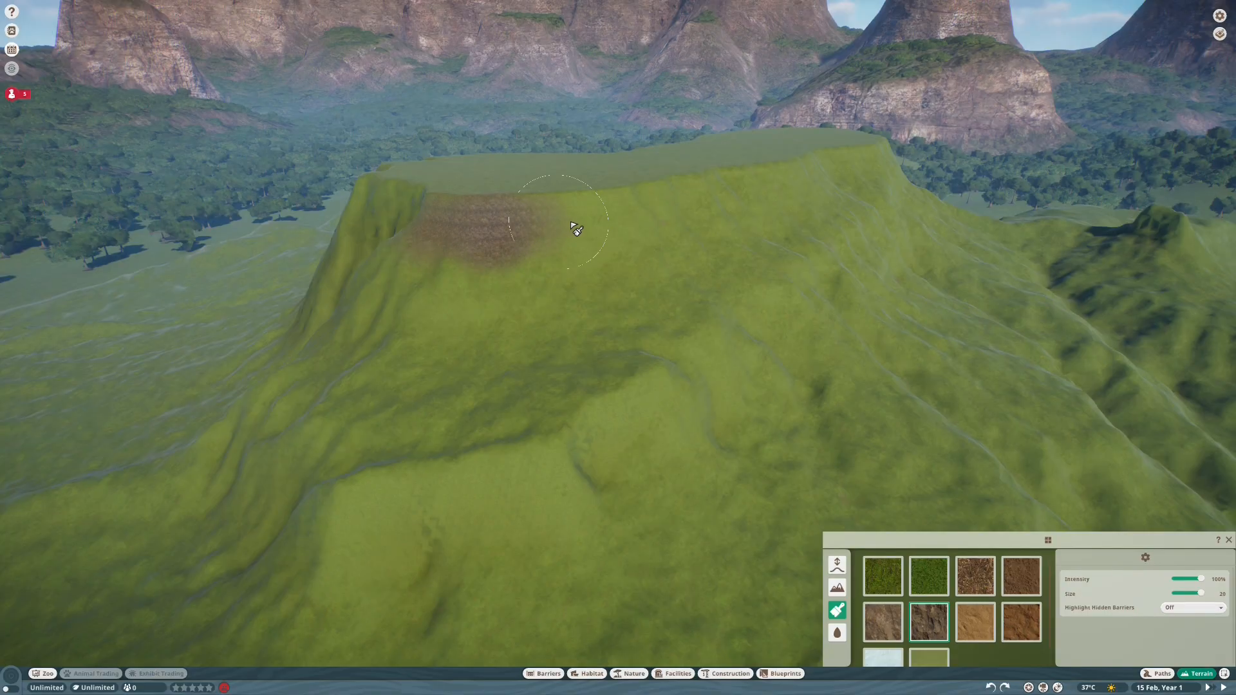
left_click(633, 673)
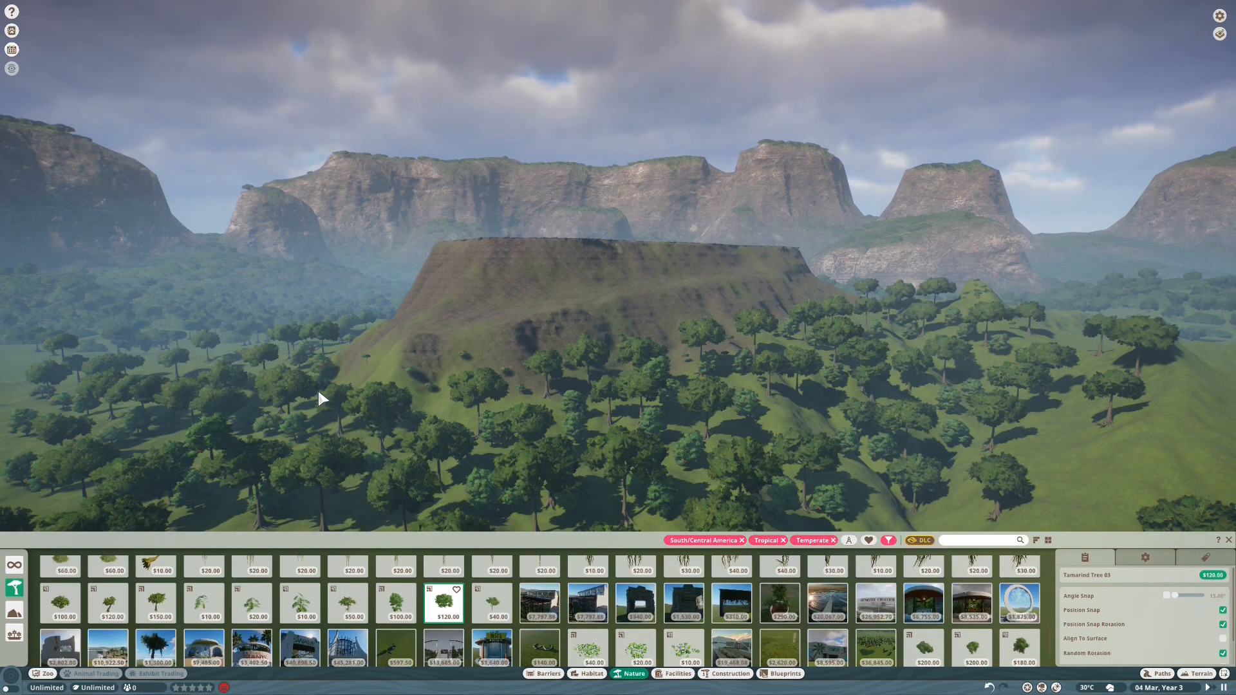
left_click(728, 673)
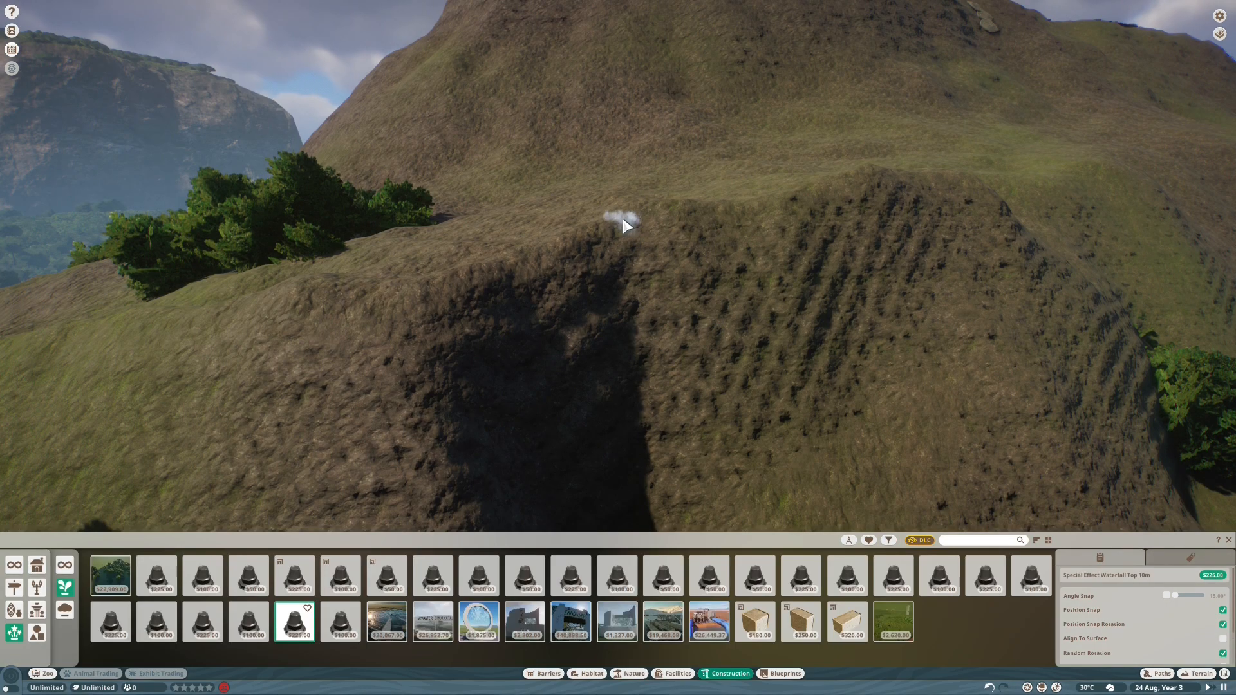